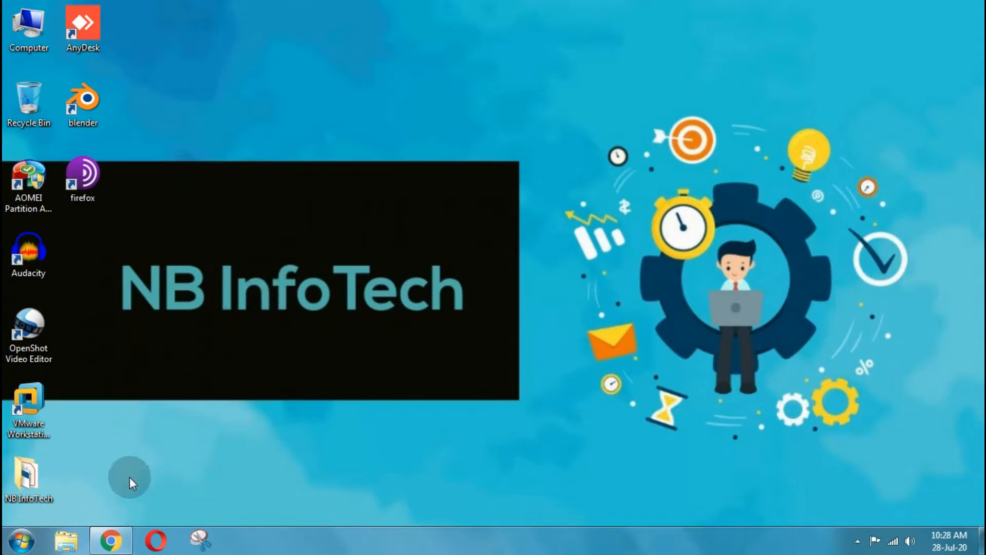
Filter the channel's video list to show only uploads with copyright claims.
click(111, 539)
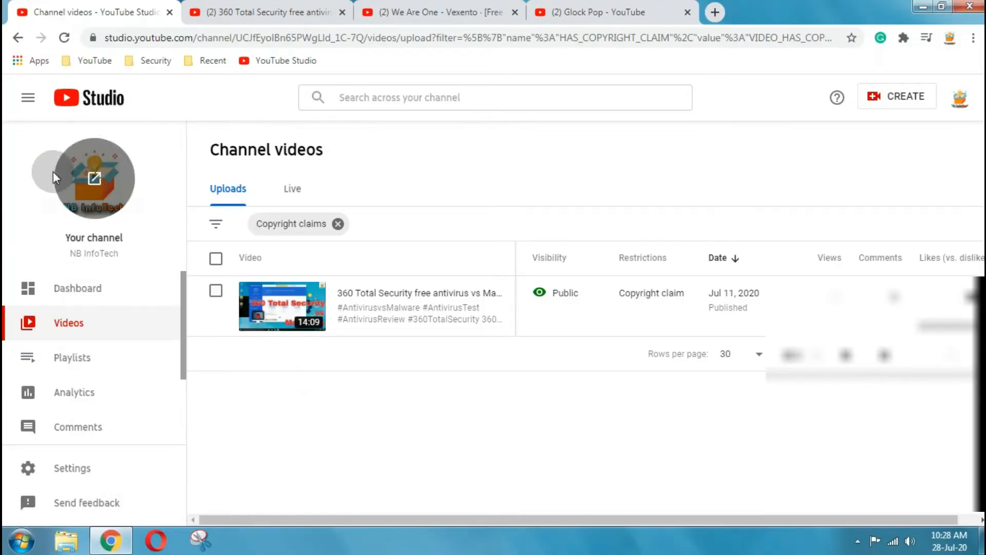
mouse_move(72, 157)
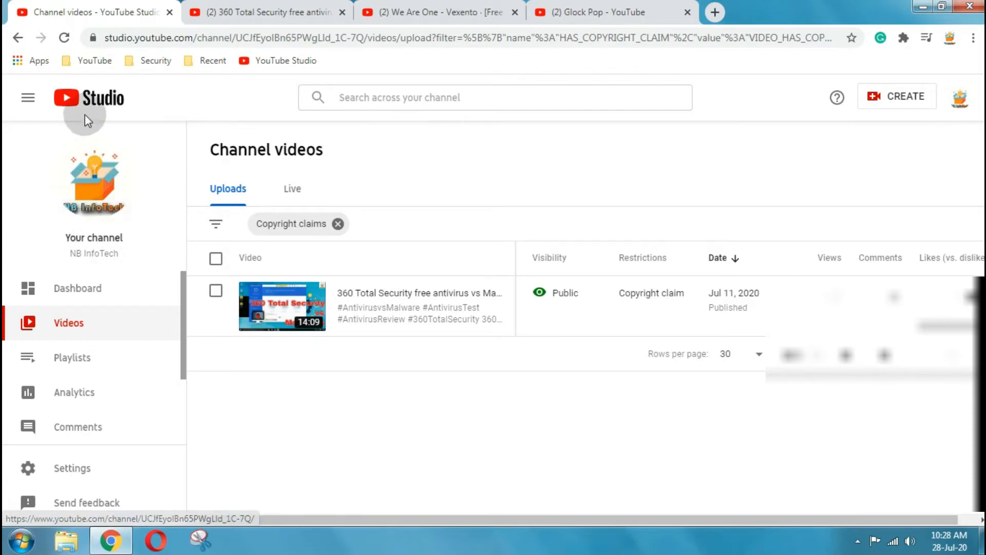
mouse_move(69, 98)
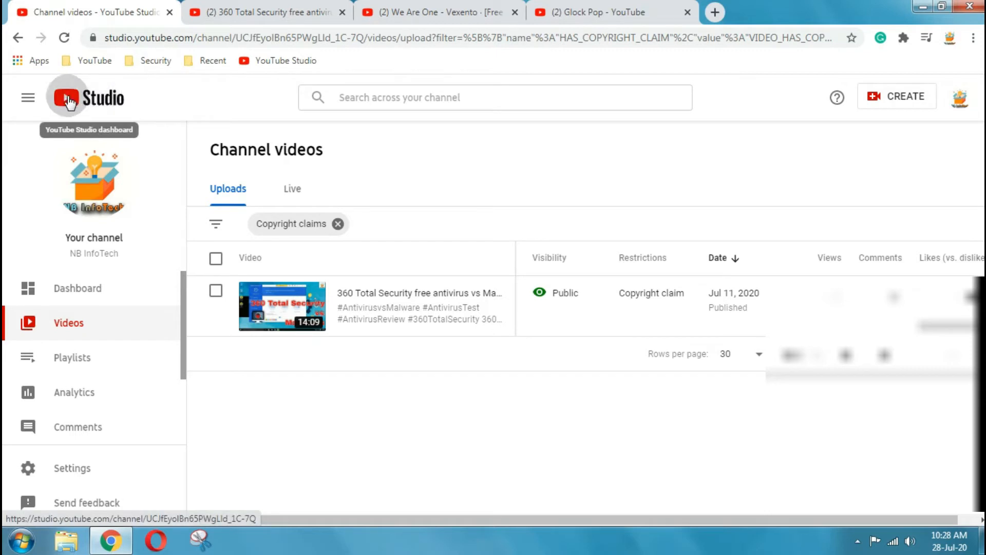
mouse_move(106, 101)
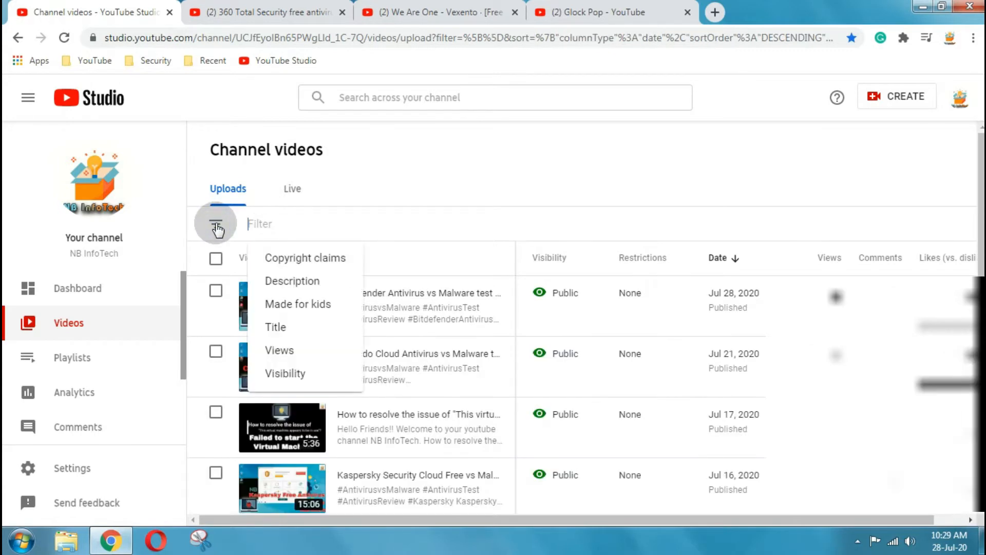
click(305, 257)
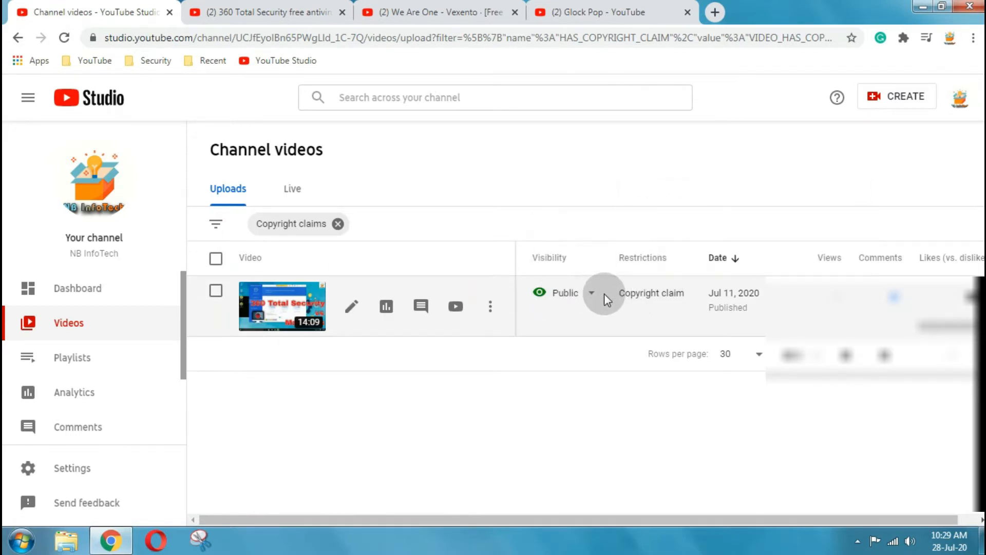
mouse_move(746, 293)
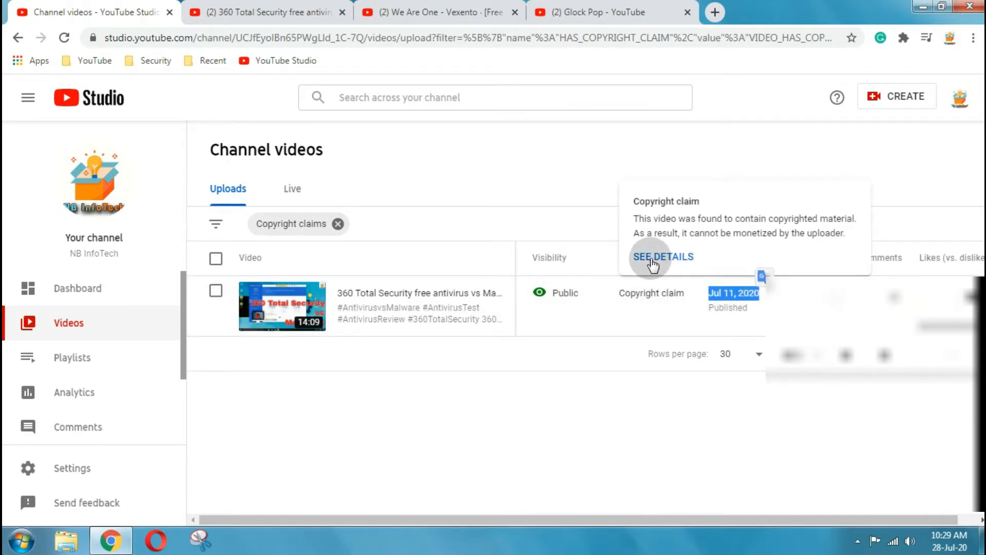
mouse_move(644, 257)
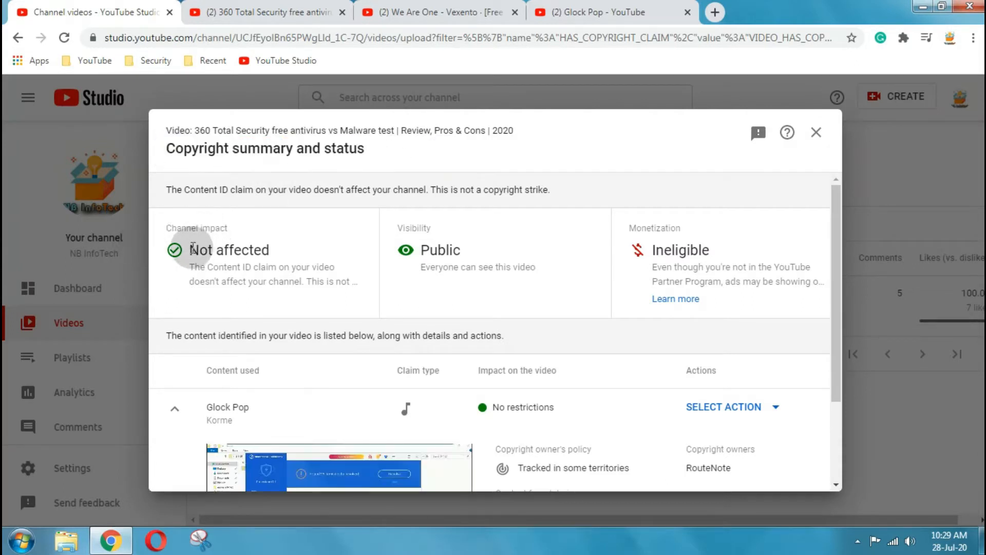
mouse_move(430, 249)
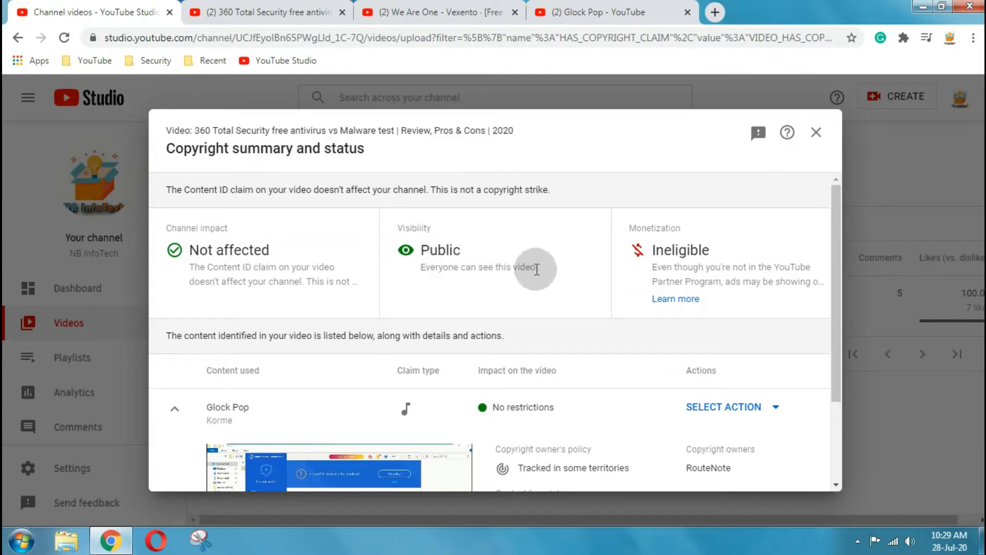
mouse_move(192, 252)
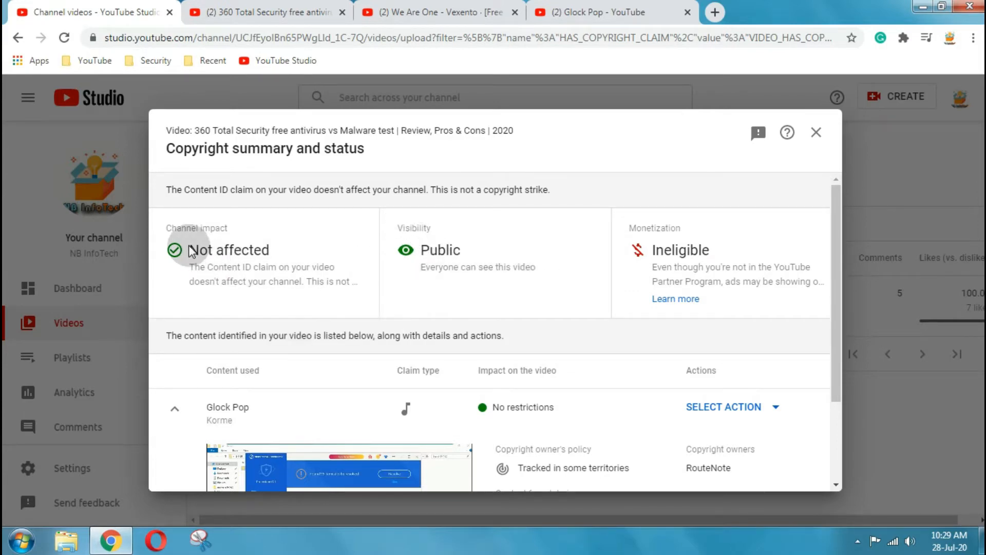
mouse_move(172, 229)
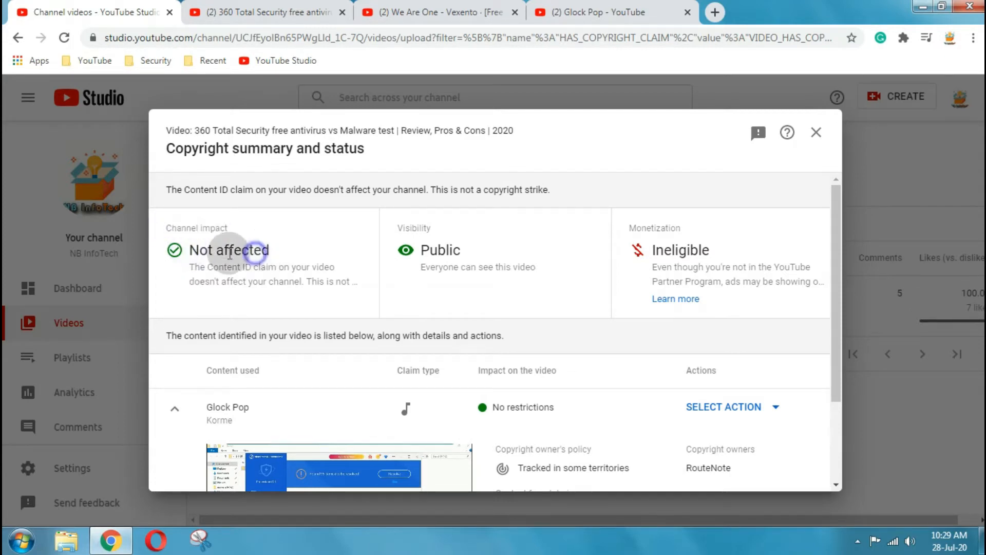
mouse_move(291, 245)
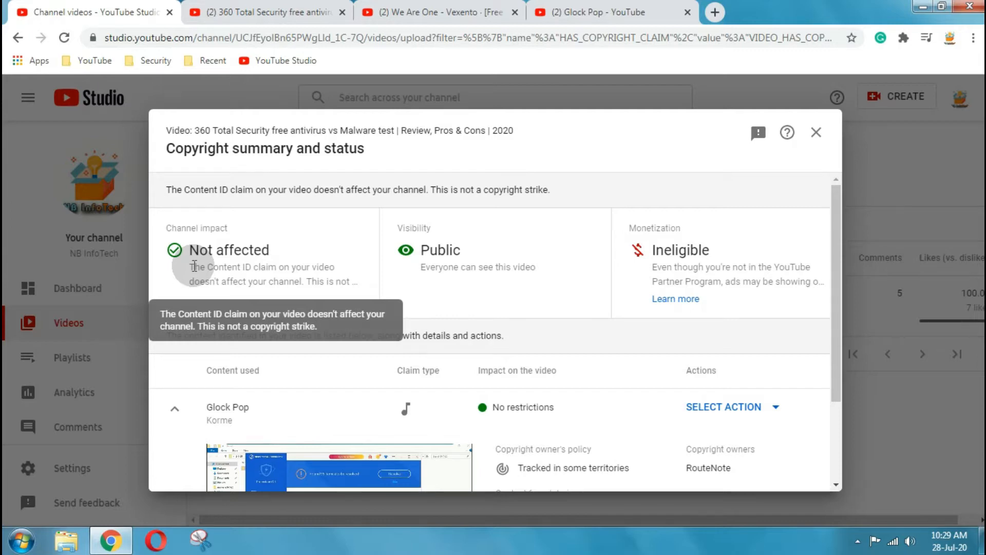
mouse_move(427, 250)
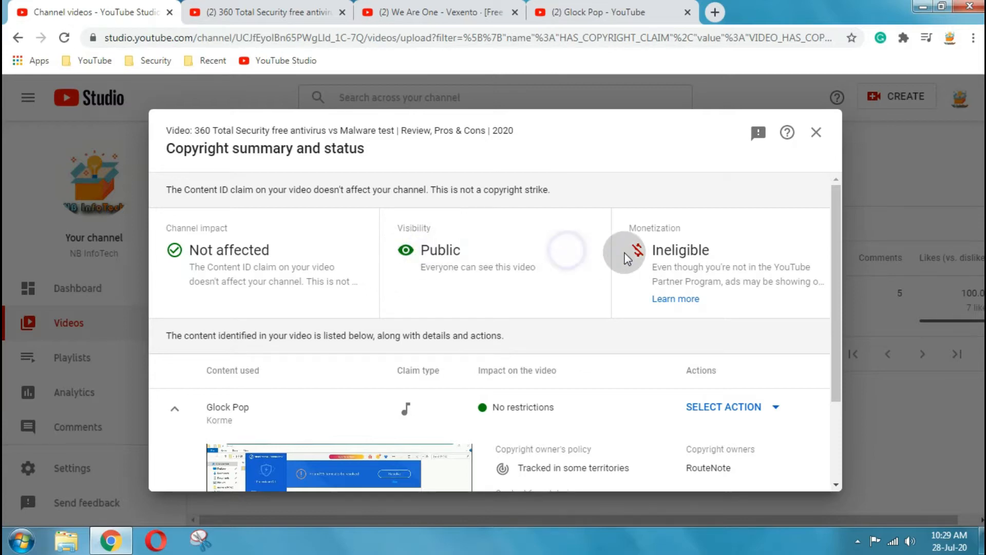
mouse_move(629, 226)
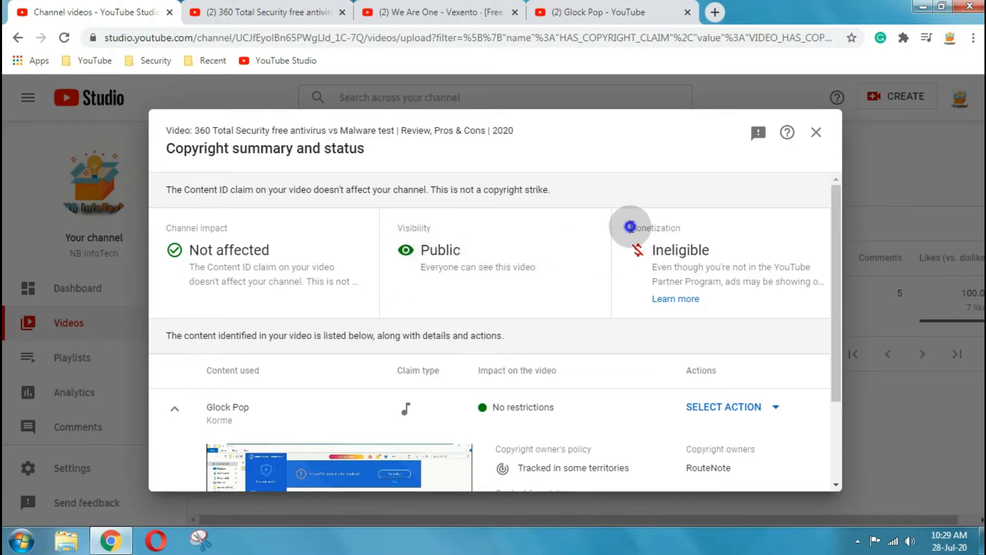
mouse_move(682, 267)
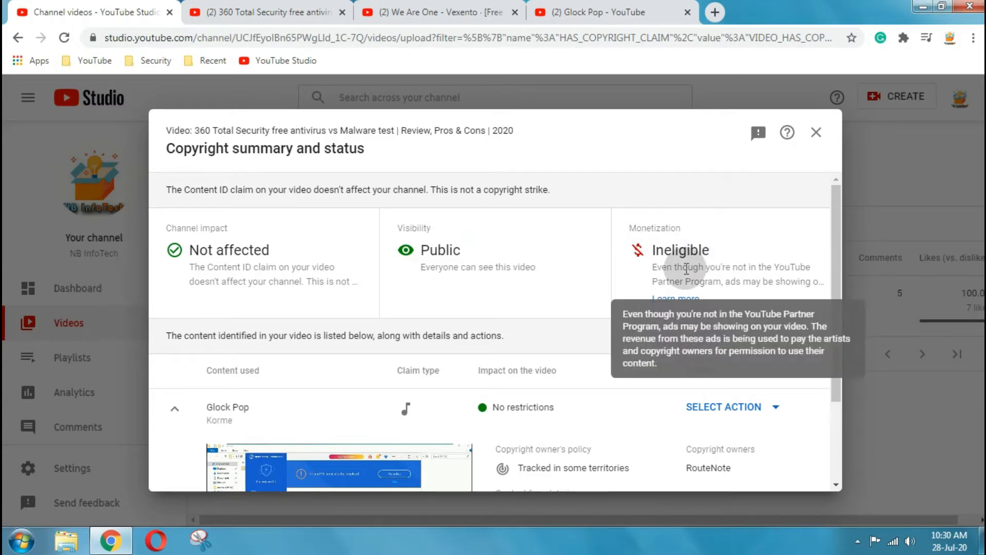
mouse_move(729, 328)
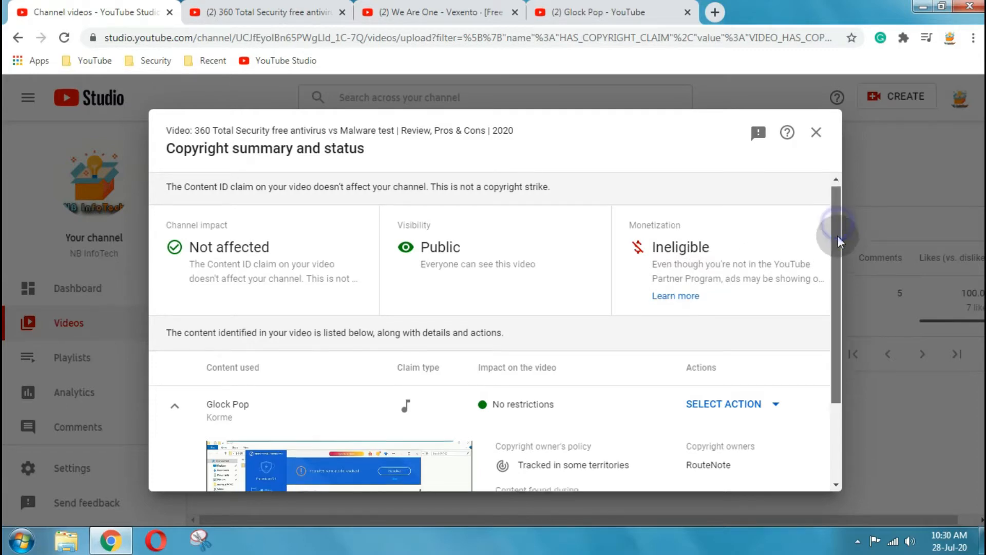
Scroll to the Content used section and highlight the claimed song name Glock Pop.
scroll(down, 3)
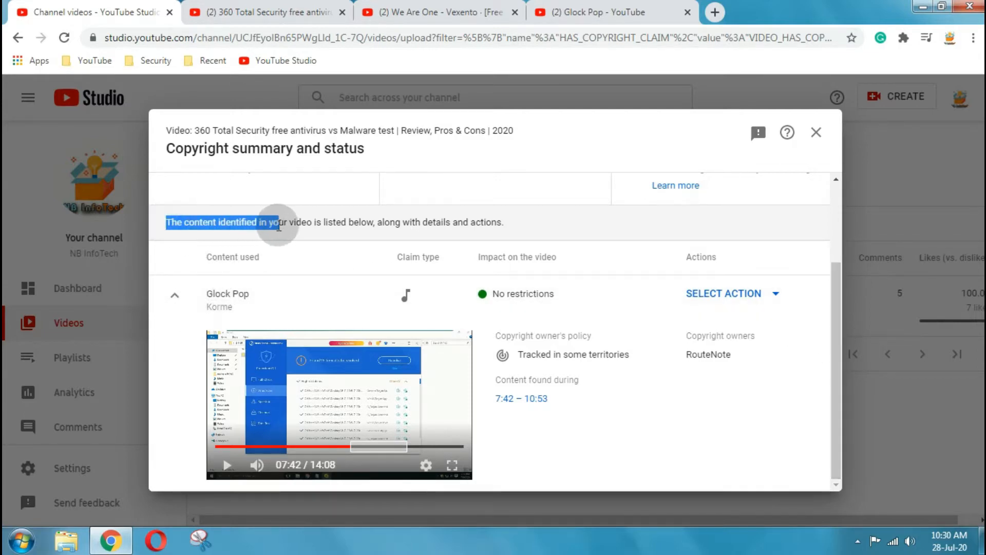
drag(276, 222, 402, 222)
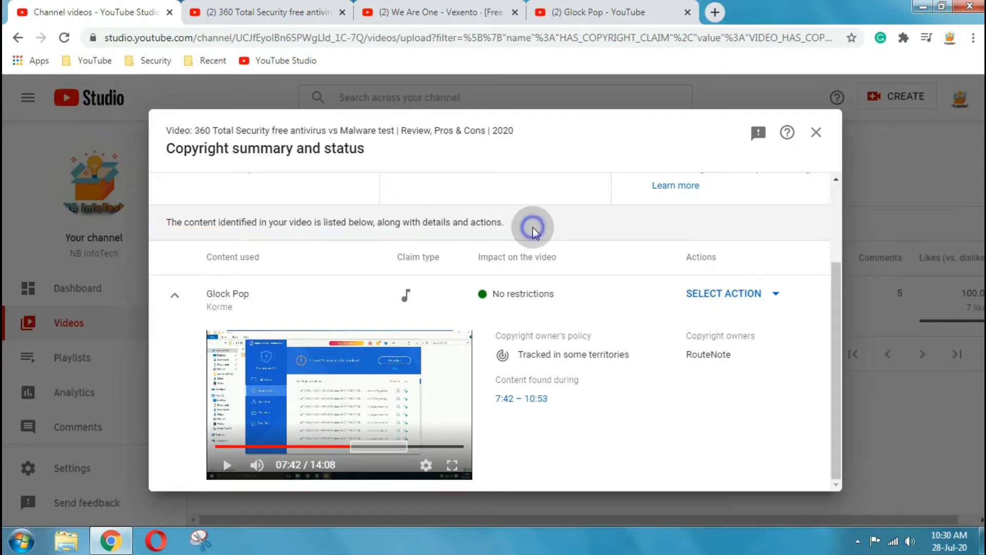
mouse_move(211, 257)
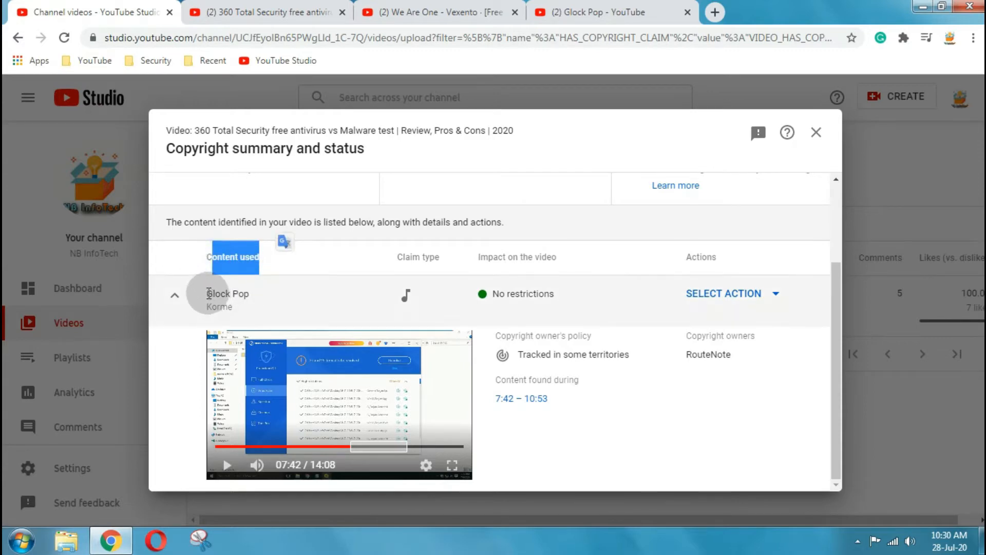
double_click(228, 294)
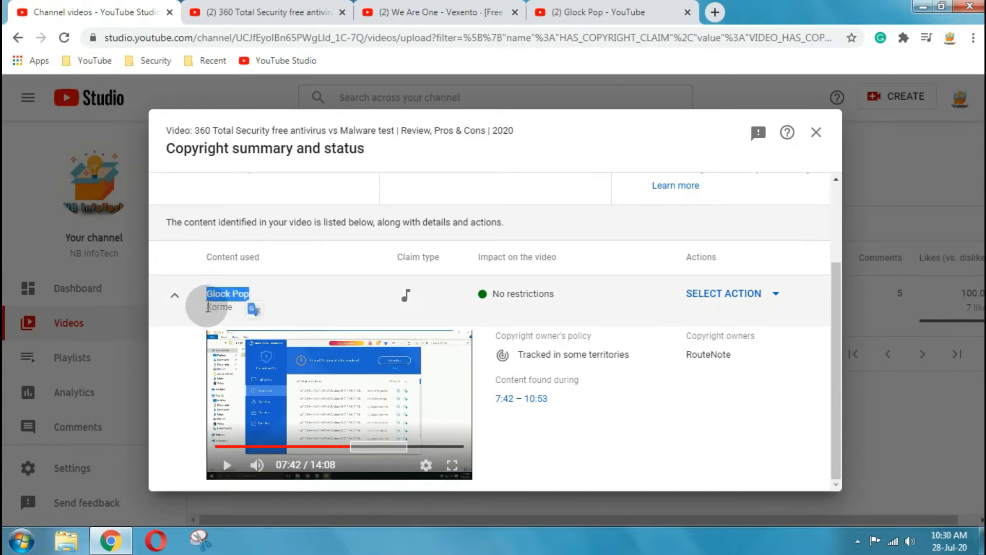
click(175, 293)
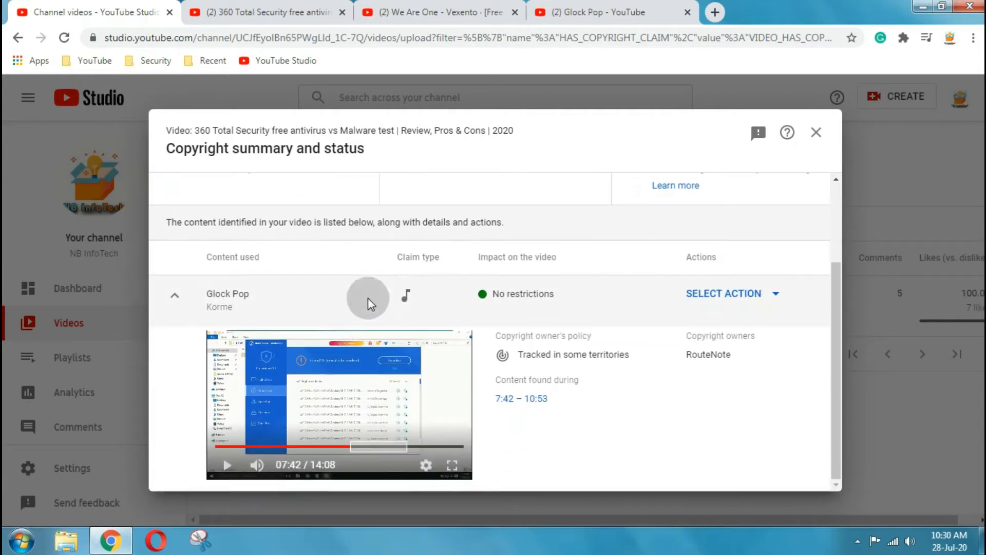
mouse_move(406, 295)
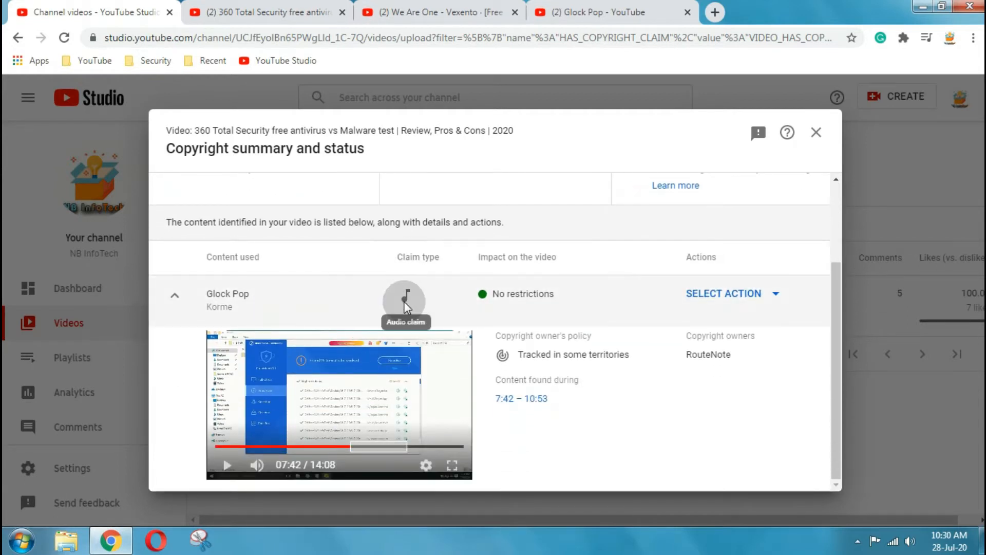
mouse_move(414, 297)
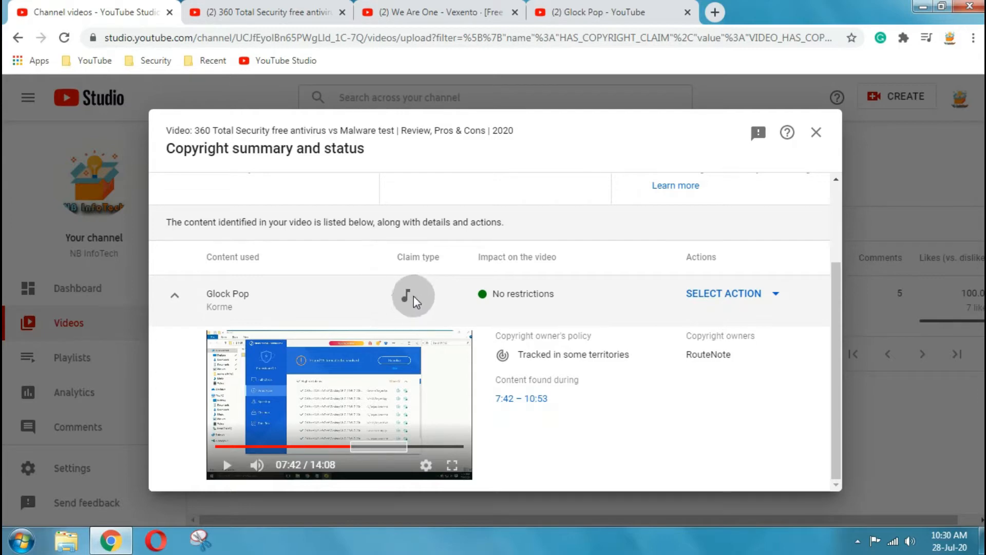
mouse_move(409, 295)
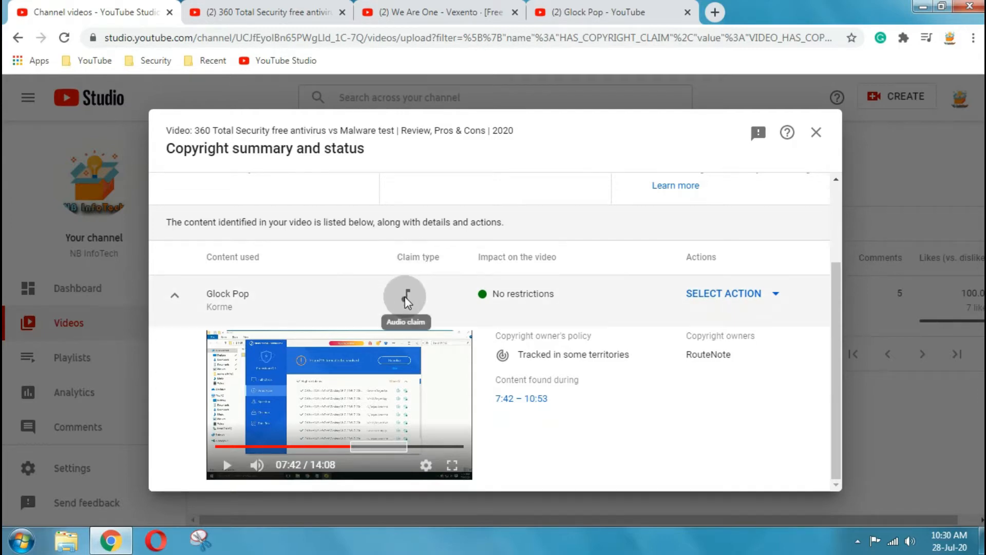
mouse_move(559, 261)
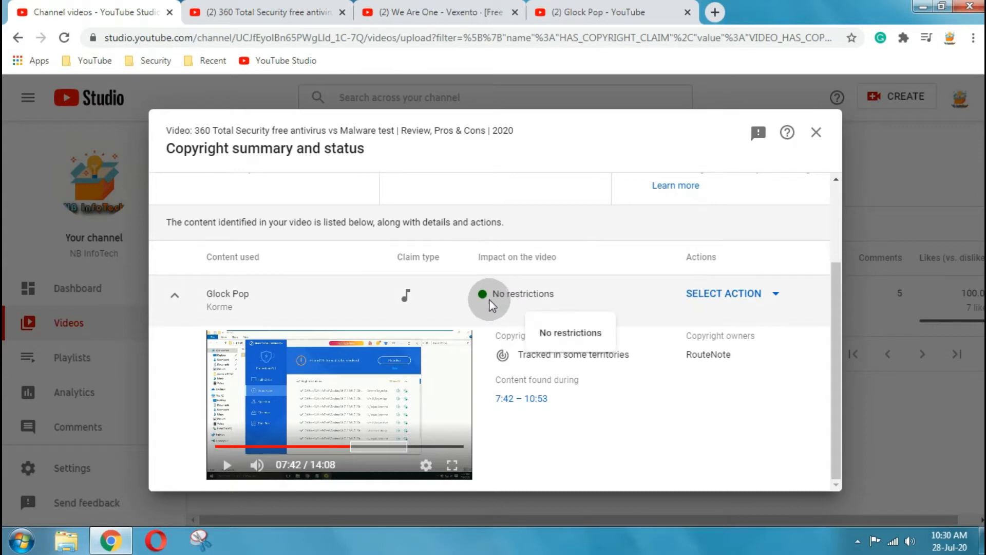
Highlight the claim's owner details and its 7:42 – 10:53 time range.
double_click(523, 293)
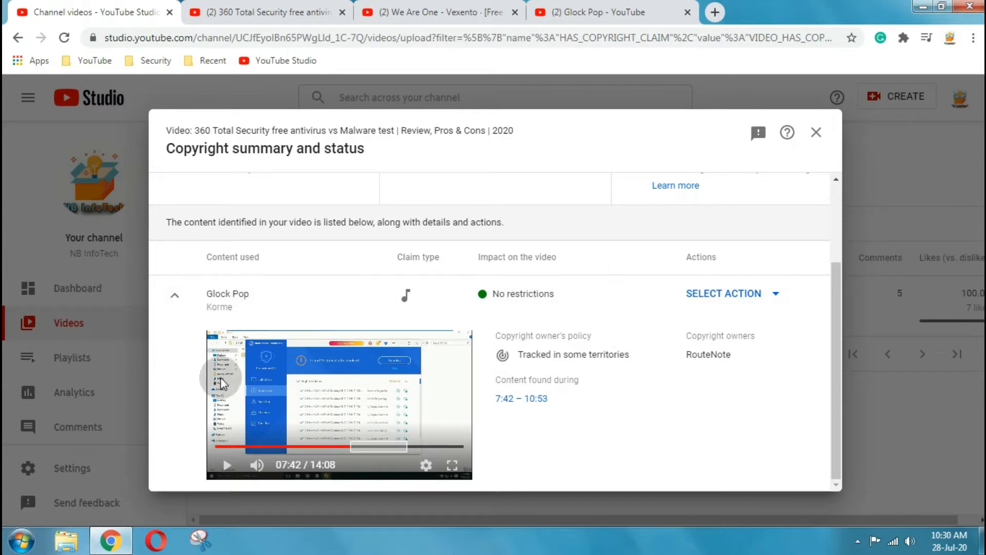
mouse_move(336, 424)
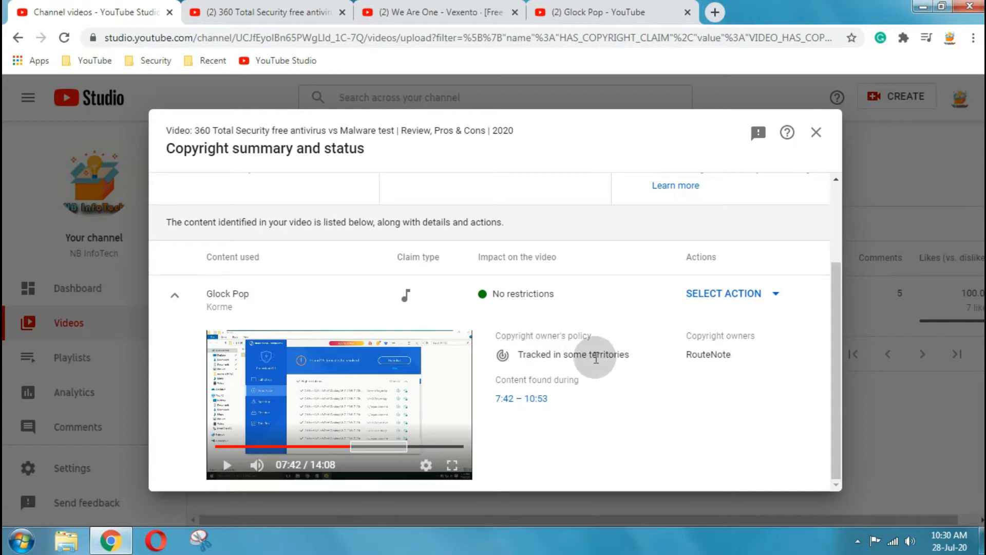
double_click(536, 379)
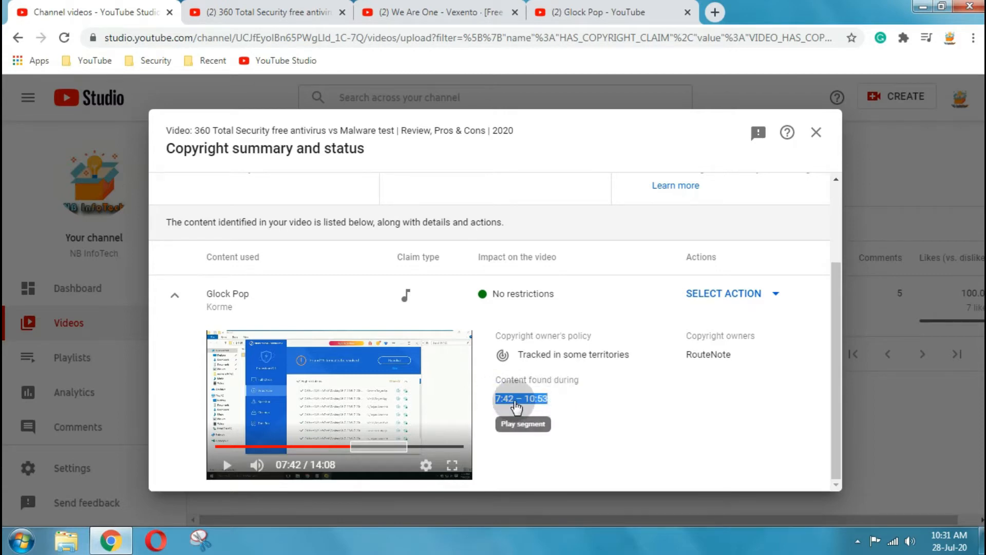
Preview the claimed 7:42 – 10:53 portion and pause it at 8:06.
click(226, 464)
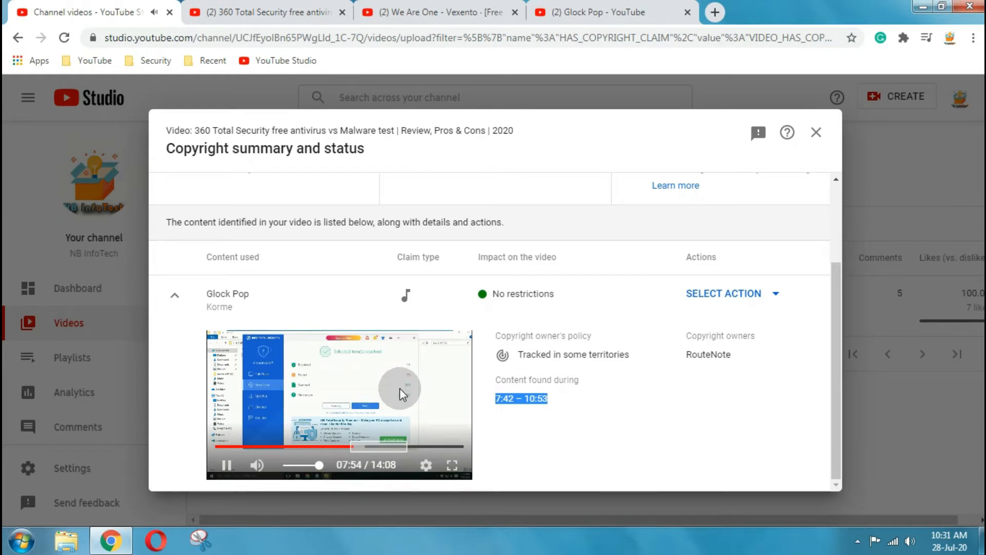
click(226, 464)
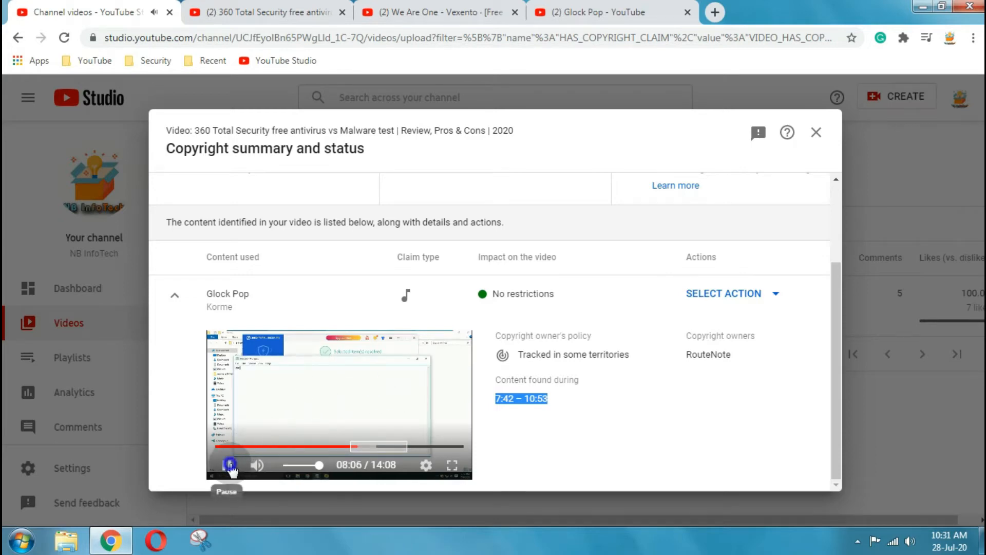
click(230, 465)
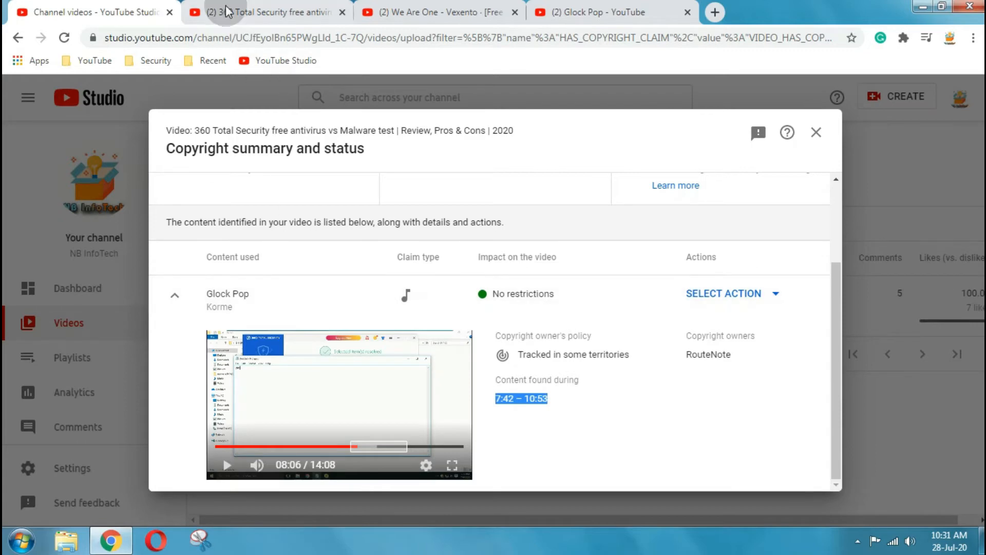
Play the 360 Total Security review on YouTube and jump ahead to around 7:47.
click(264, 12)
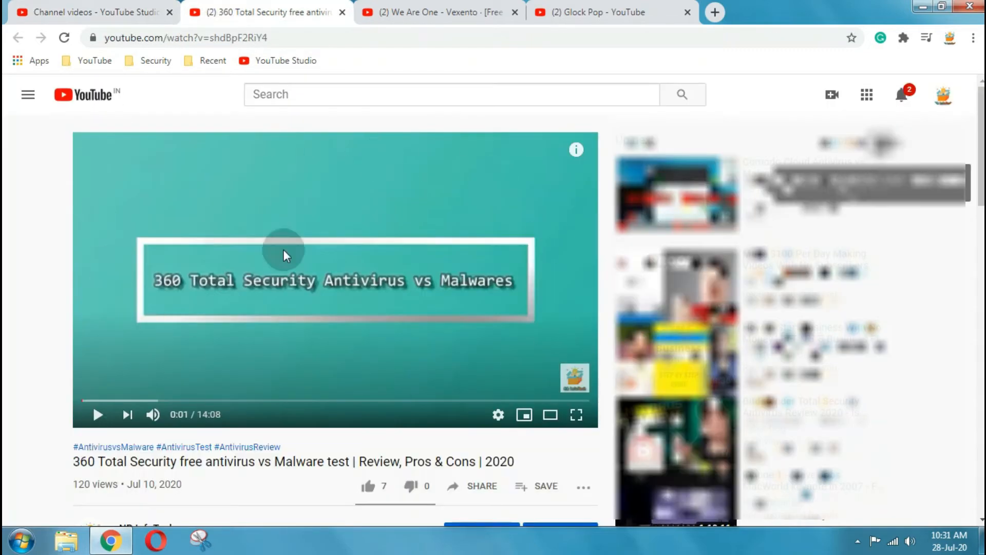
click(98, 414)
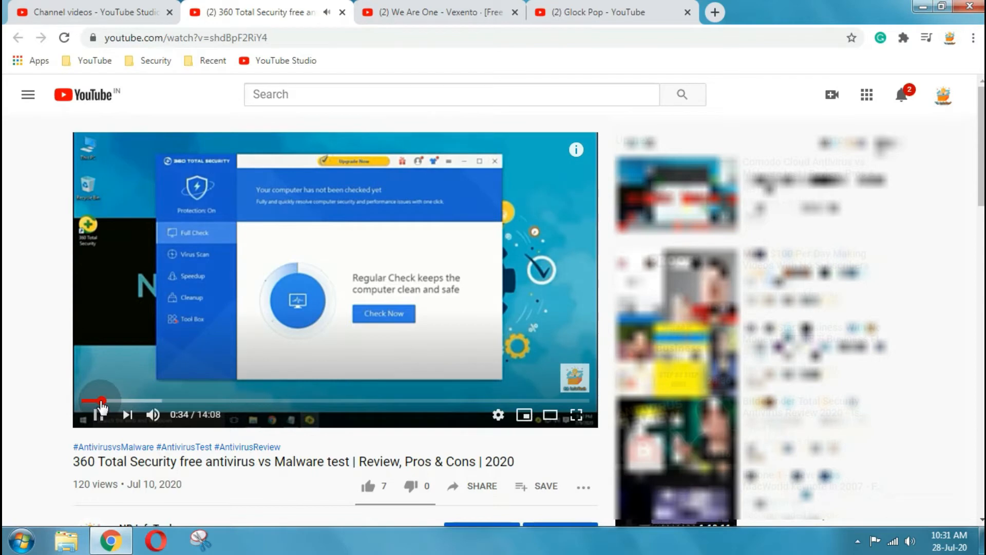
mouse_move(101, 400)
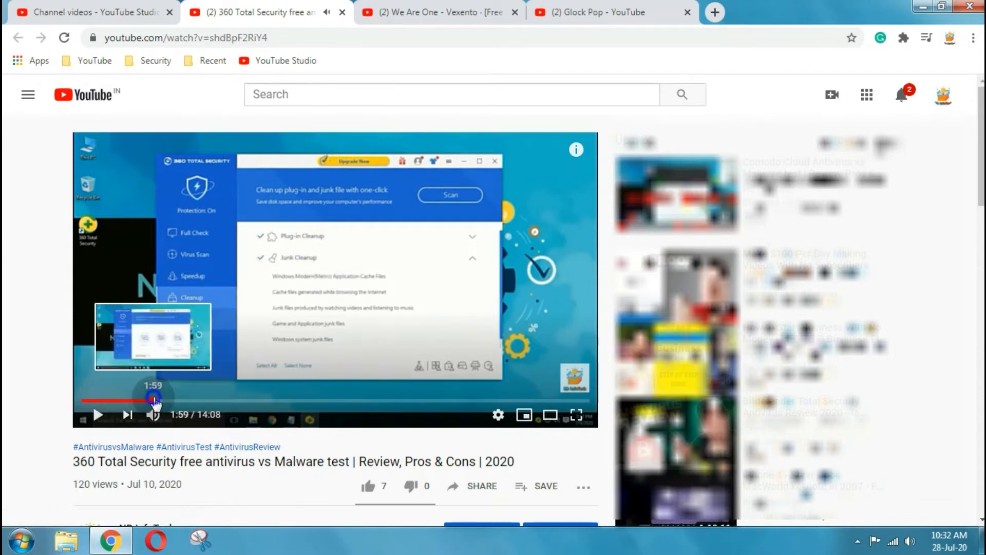
scroll(down, 3)
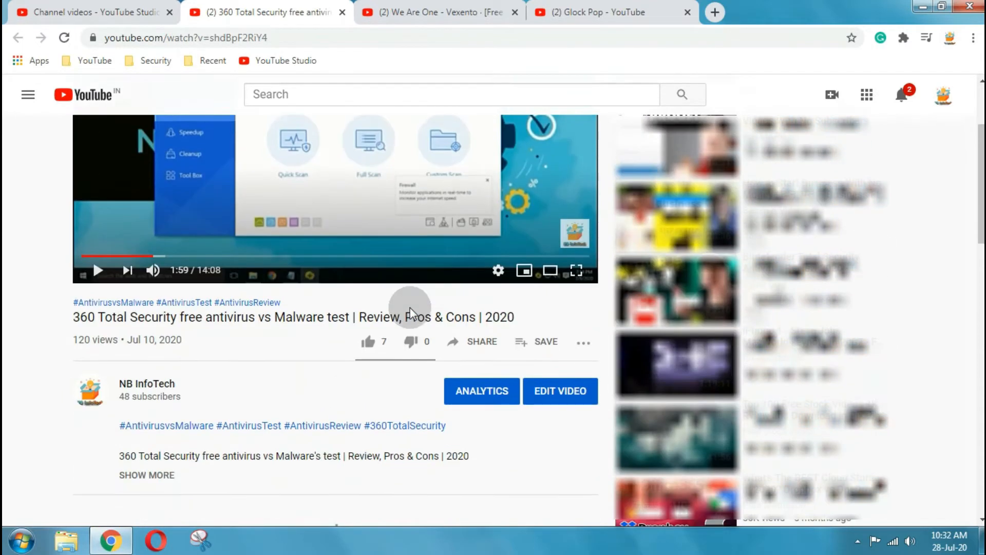
click(358, 256)
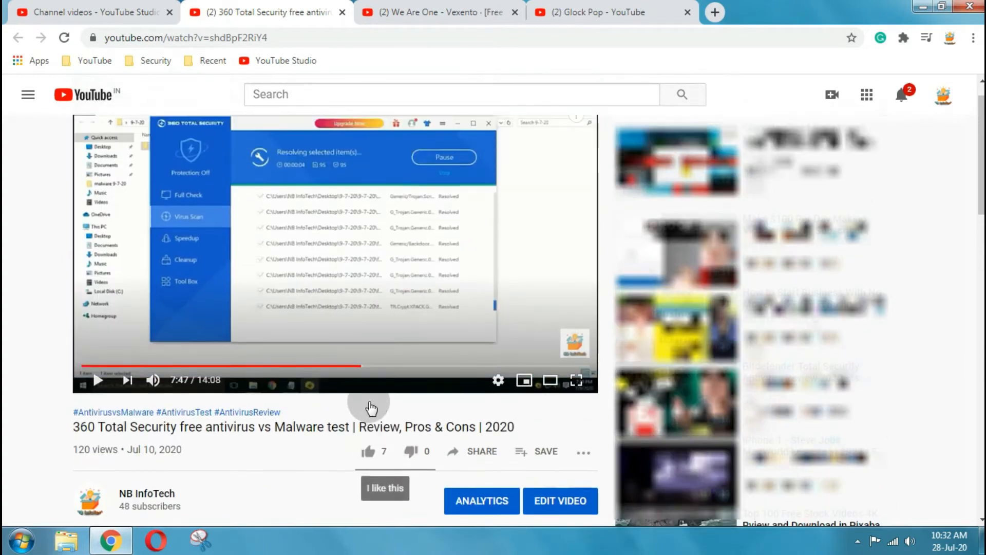
scroll(down, 3)
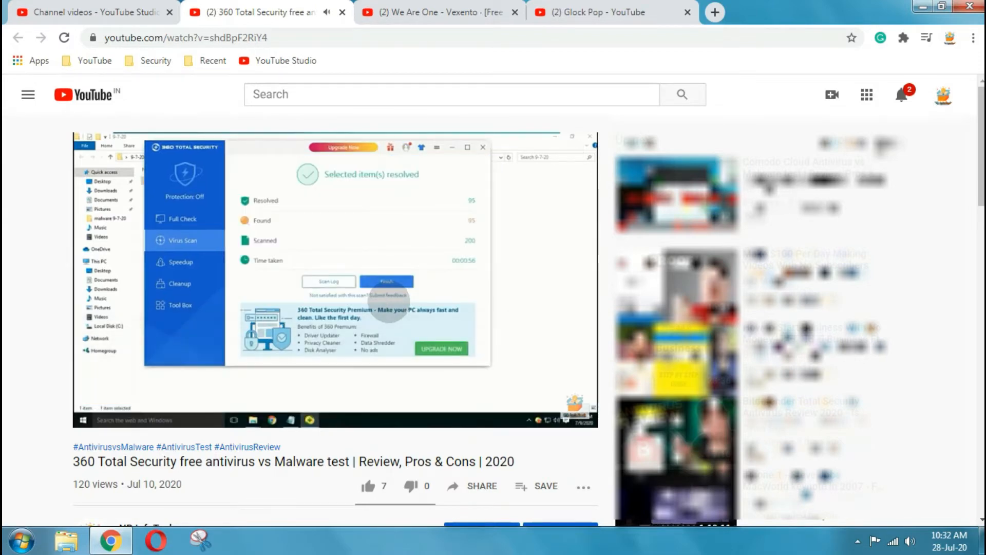
mouse_move(364, 399)
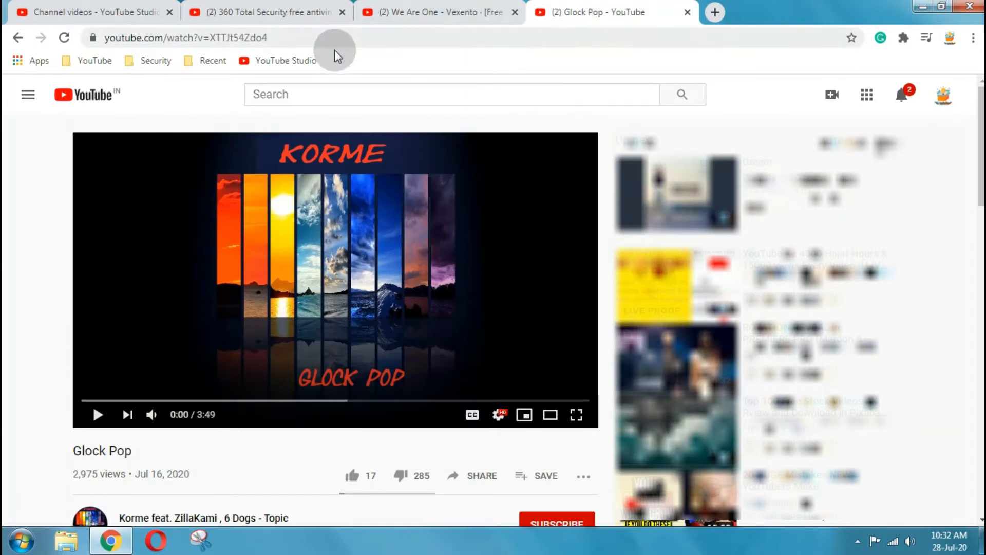
mouse_move(307, 387)
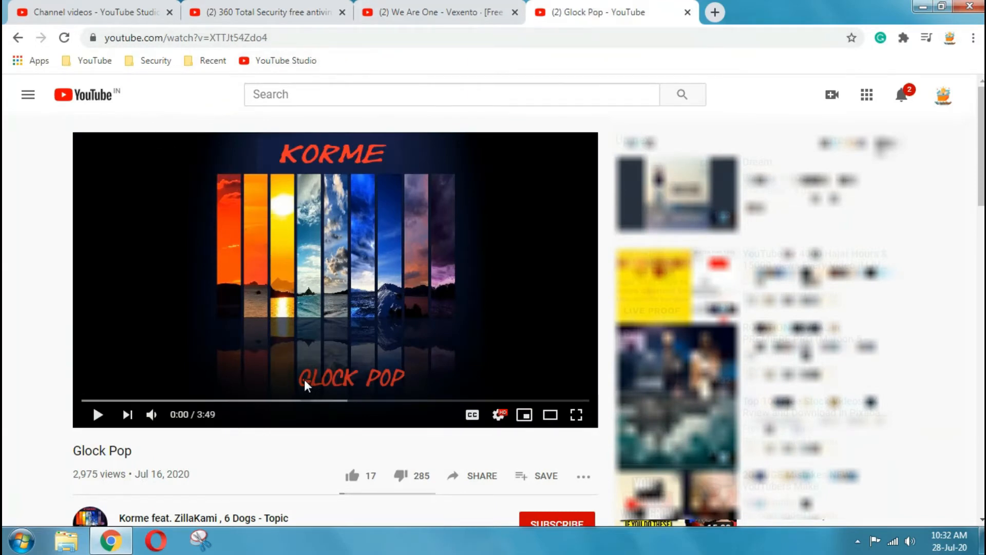
mouse_move(299, 151)
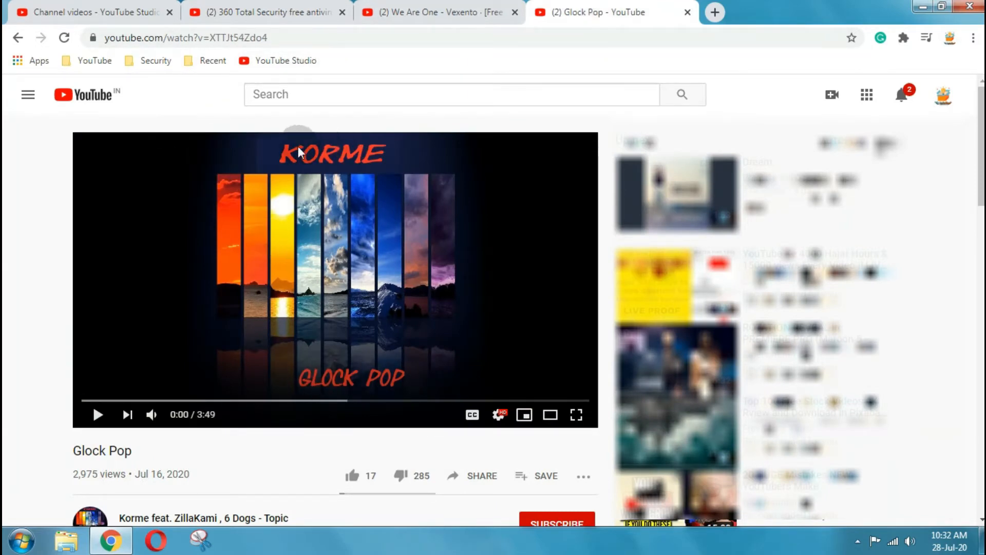
Select the Glock Pop title, expand its description, play the song and pause it.
double_click(102, 450)
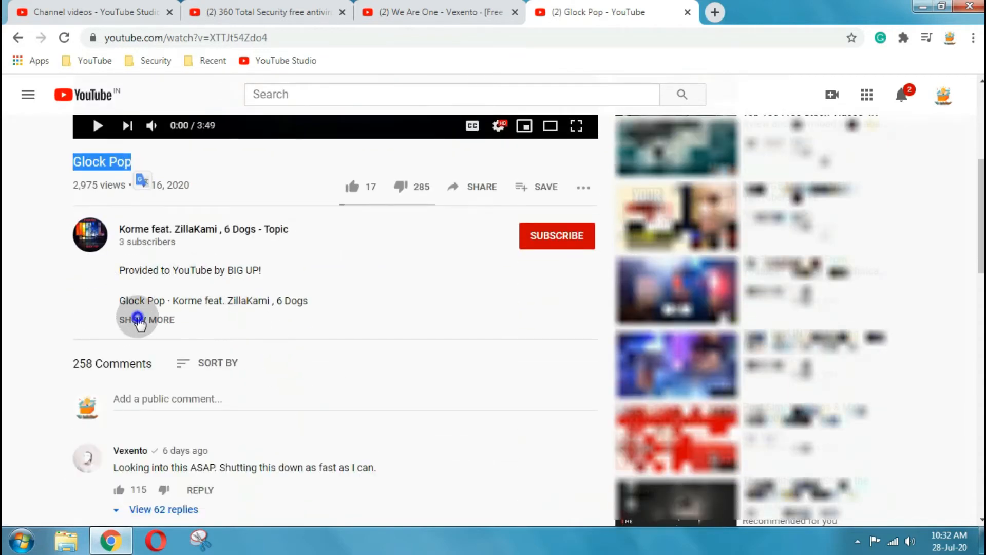
click(137, 319)
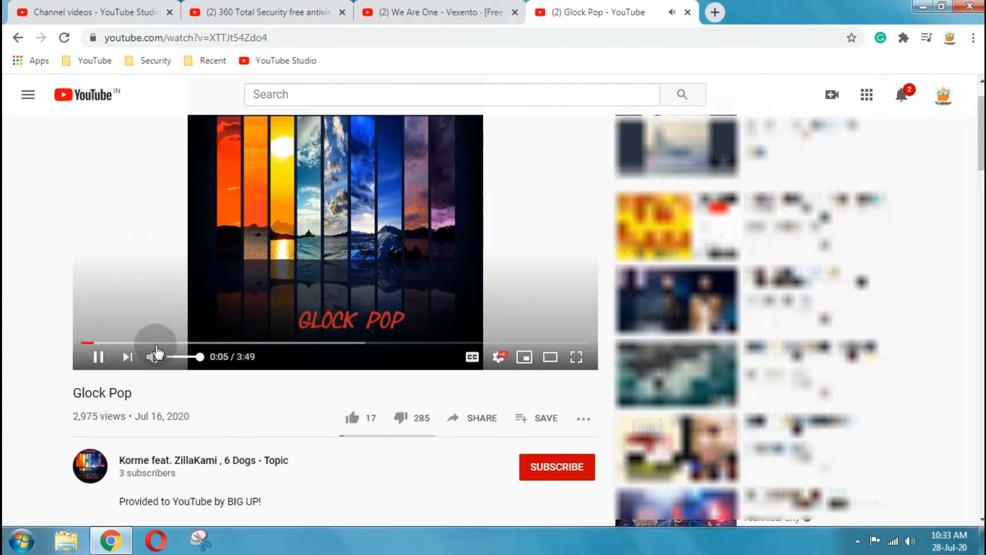
click(113, 343)
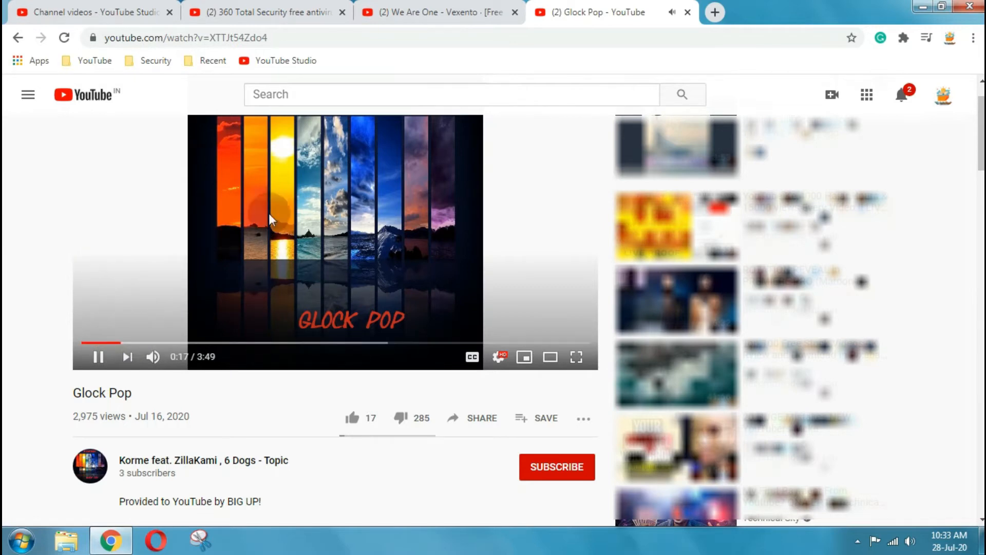
mouse_move(308, 244)
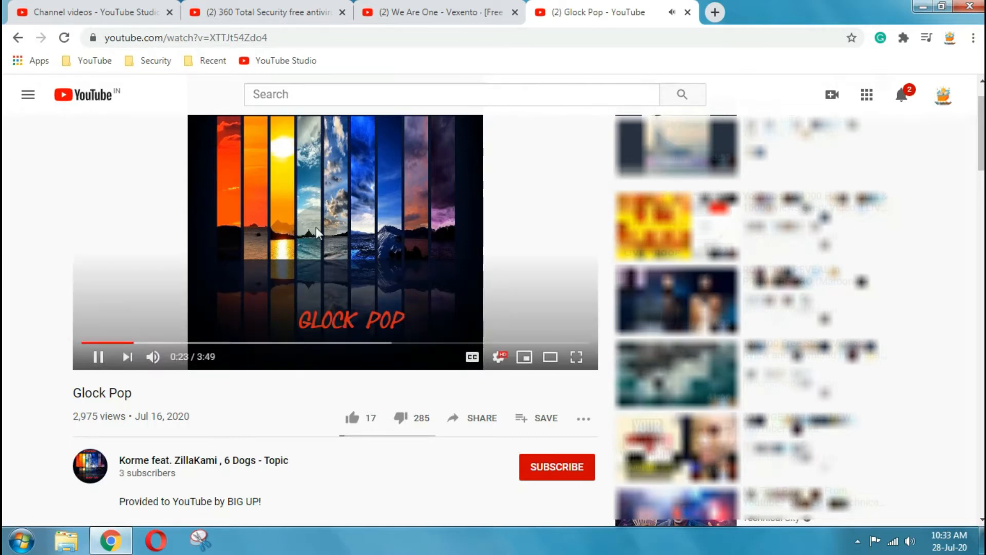
click(433, 12)
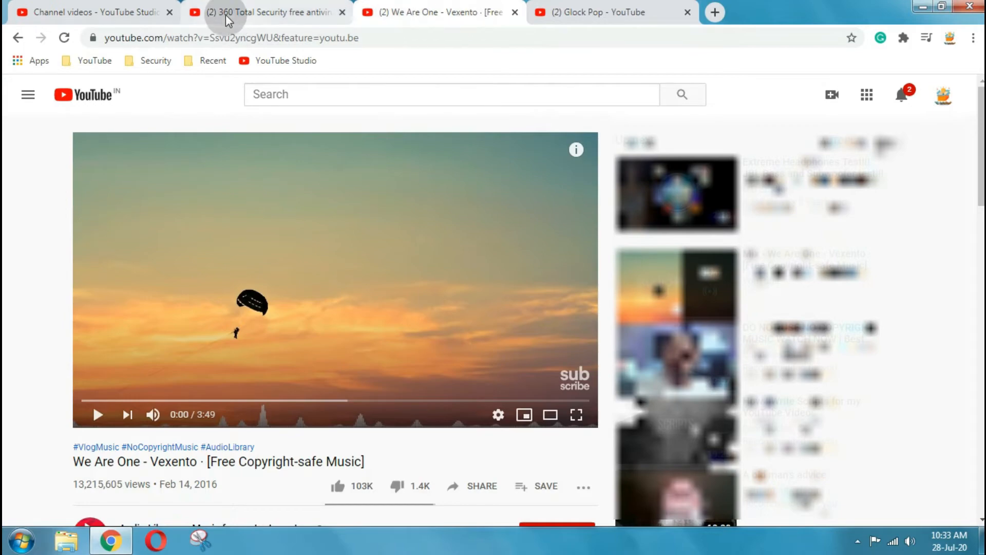
Return to the review page and expand its full description down to the music credits.
click(270, 13)
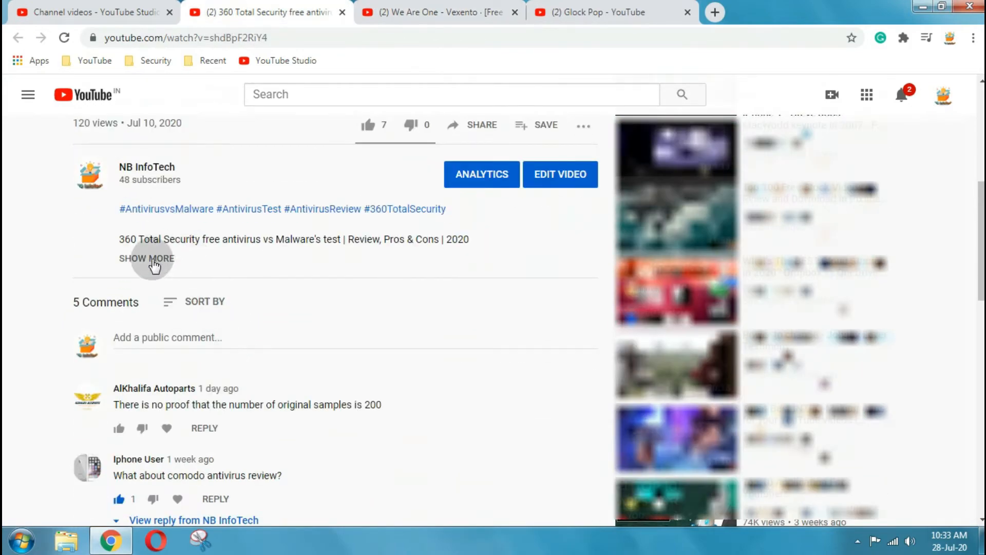
click(147, 258)
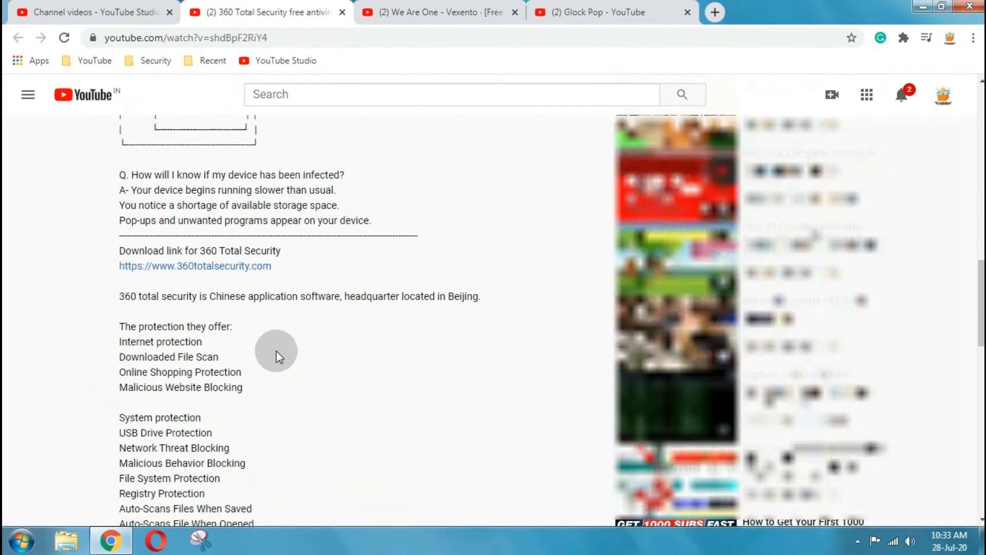
scroll(down, 3)
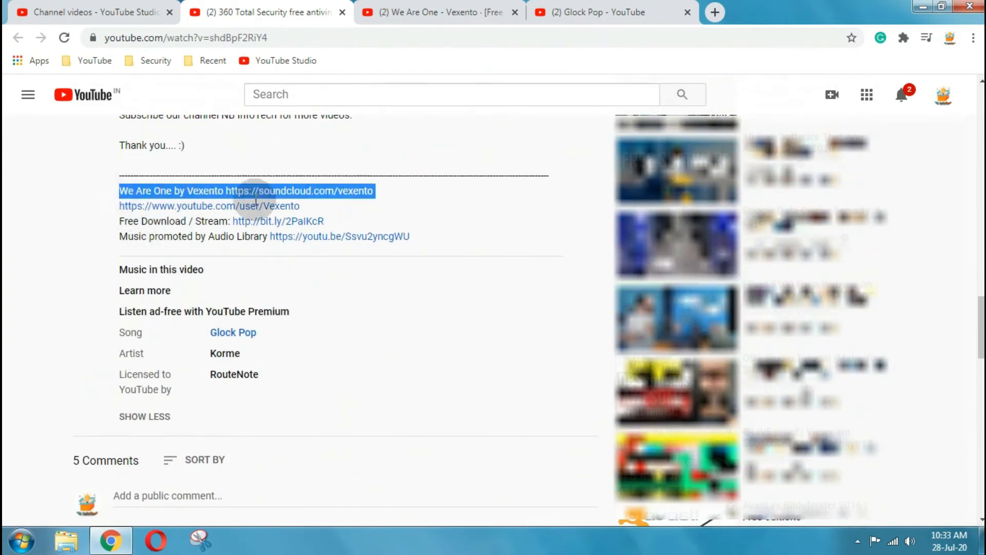
Select the We Are One by Vexento credit line, then switch to the We Are One video.
drag(252, 191, 409, 236)
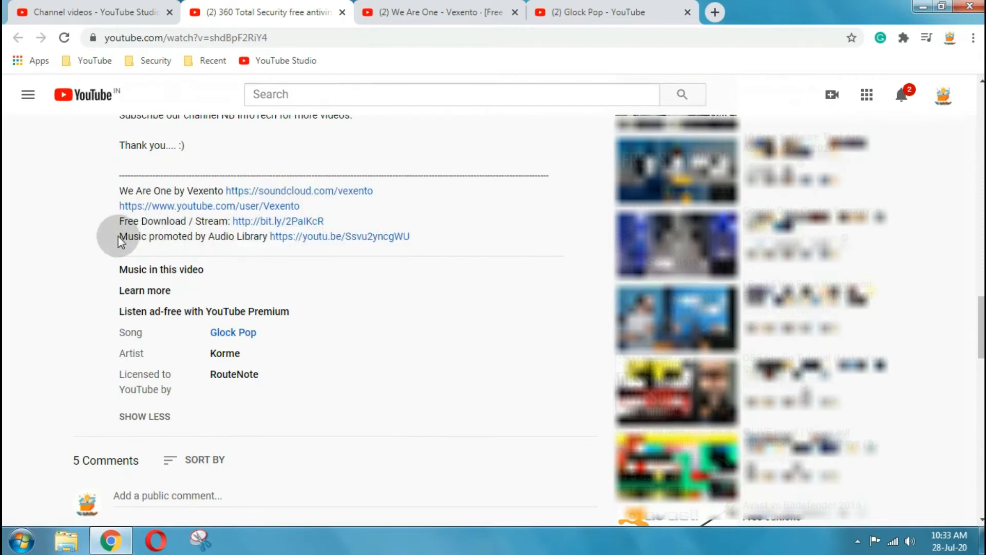
drag(119, 237, 269, 236)
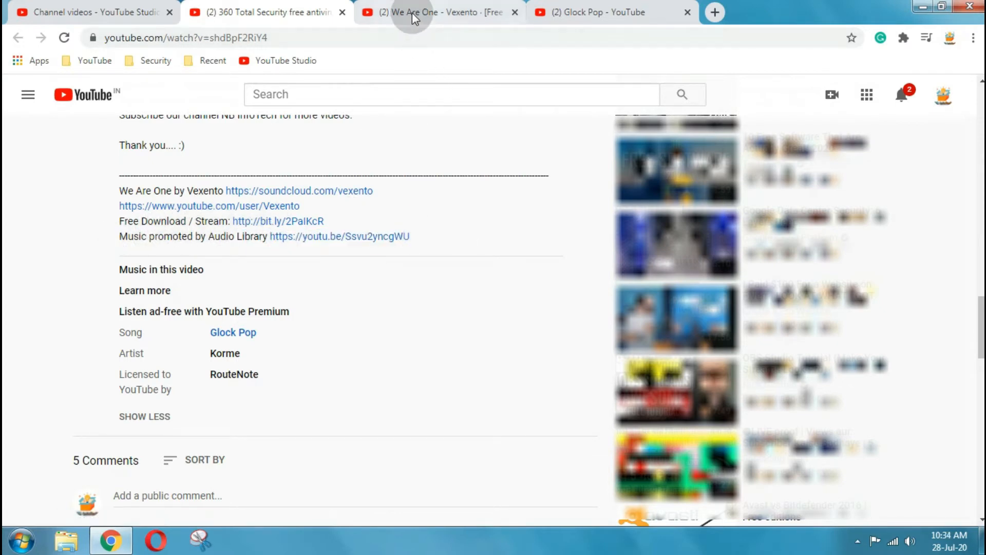
click(339, 236)
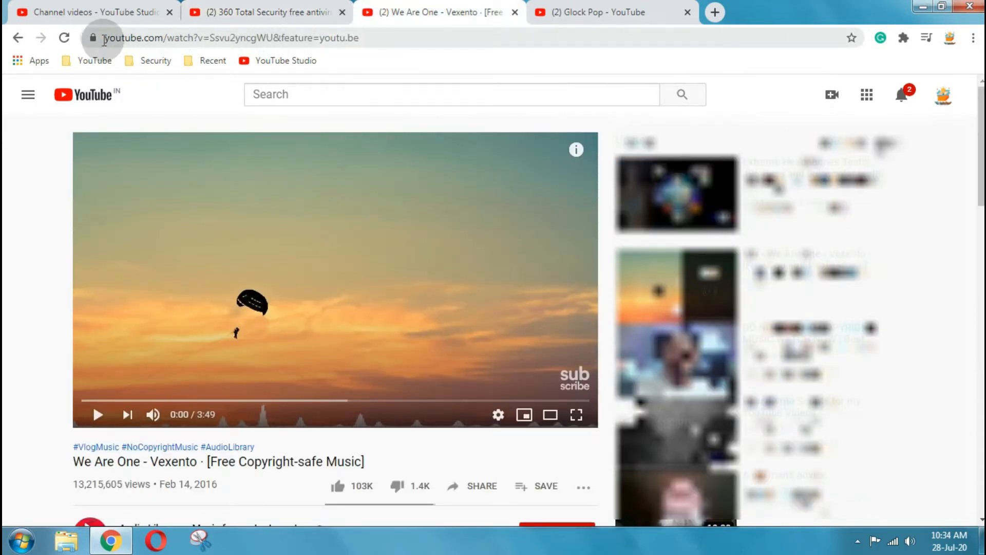
Select the We Are One video's address, listen briefly, and leave the track paused.
click(226, 38)
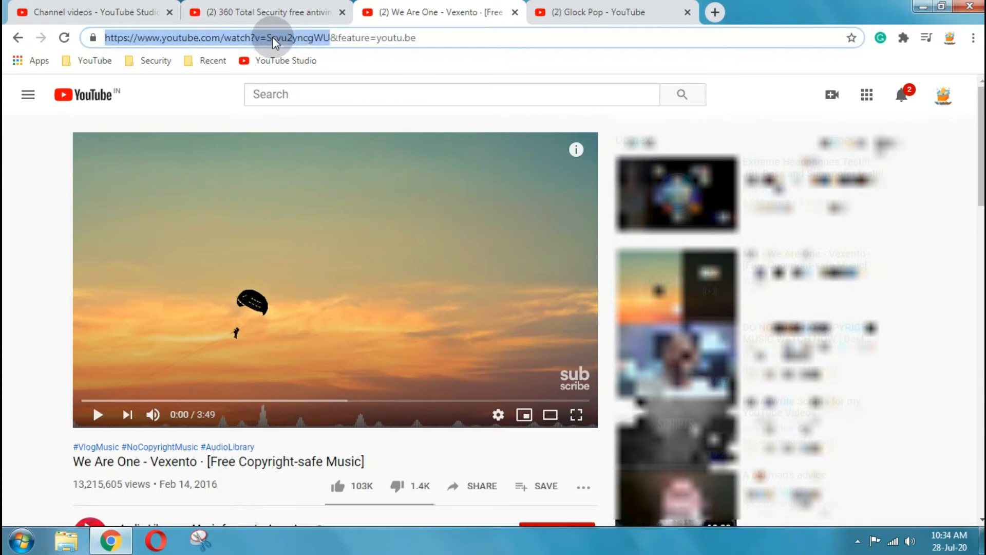
mouse_move(387, 279)
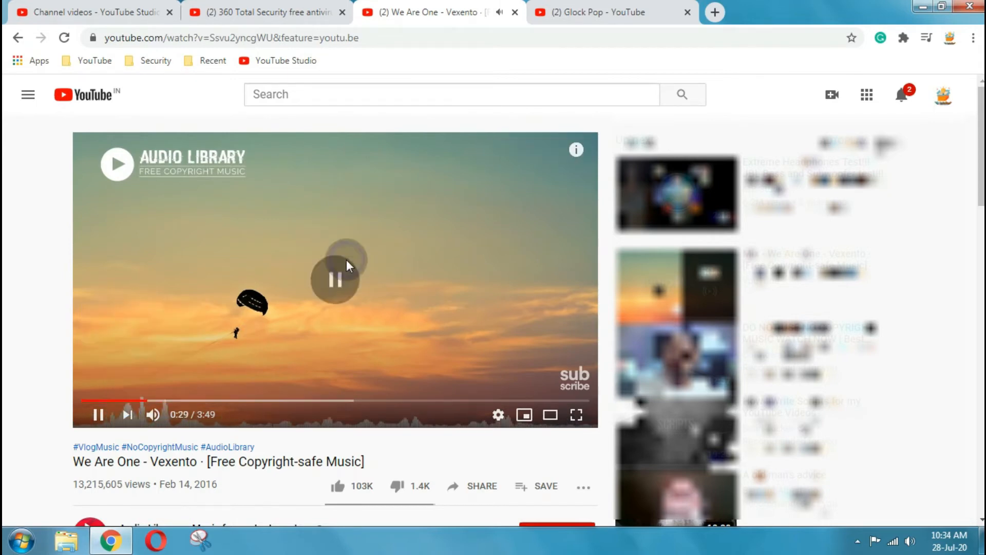
click(607, 12)
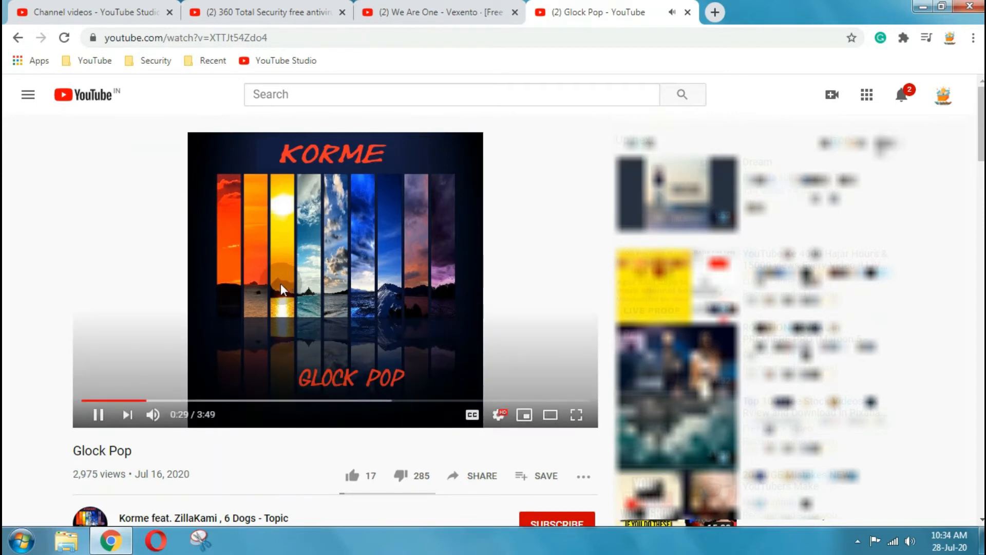
Pause Glock Pop at 0:30 and scroll through its release and composer details.
click(99, 414)
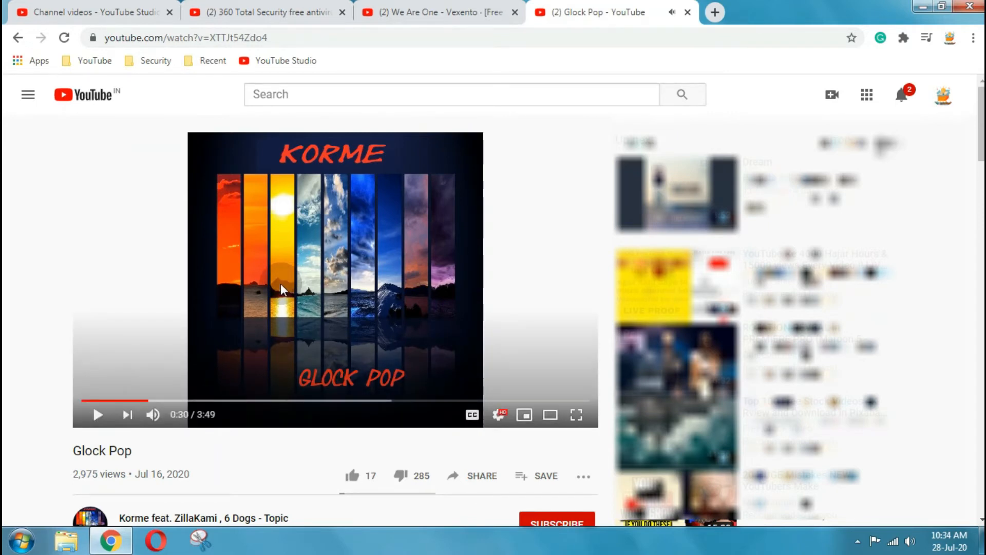
scroll(down, 3)
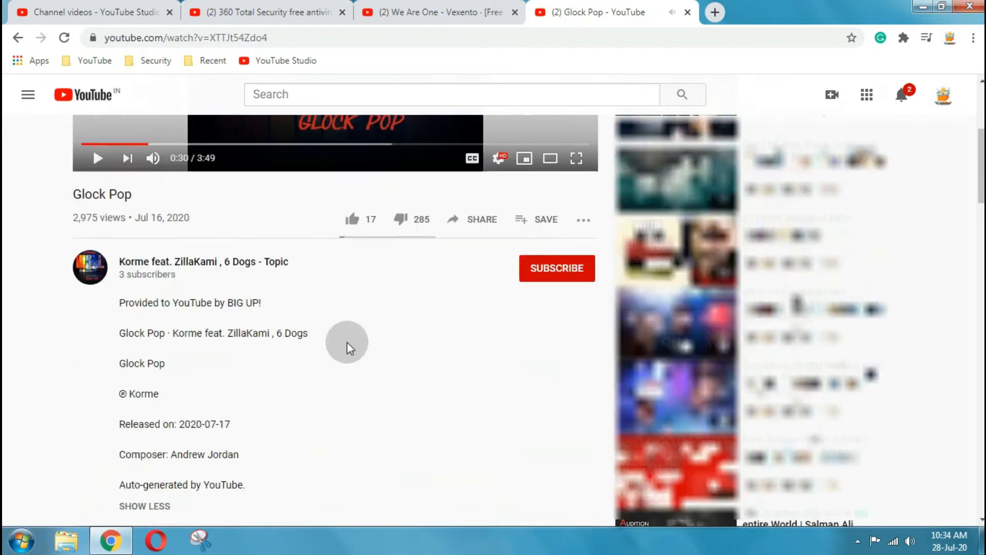
scroll(down, 3)
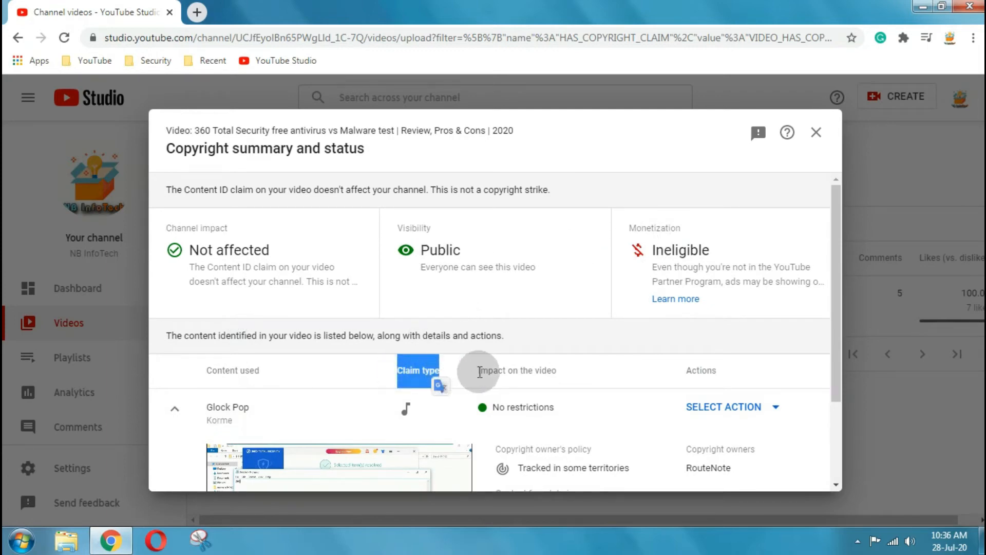
Show the resolution options for the Glock Pop claim via Select Action.
scroll(down, 3)
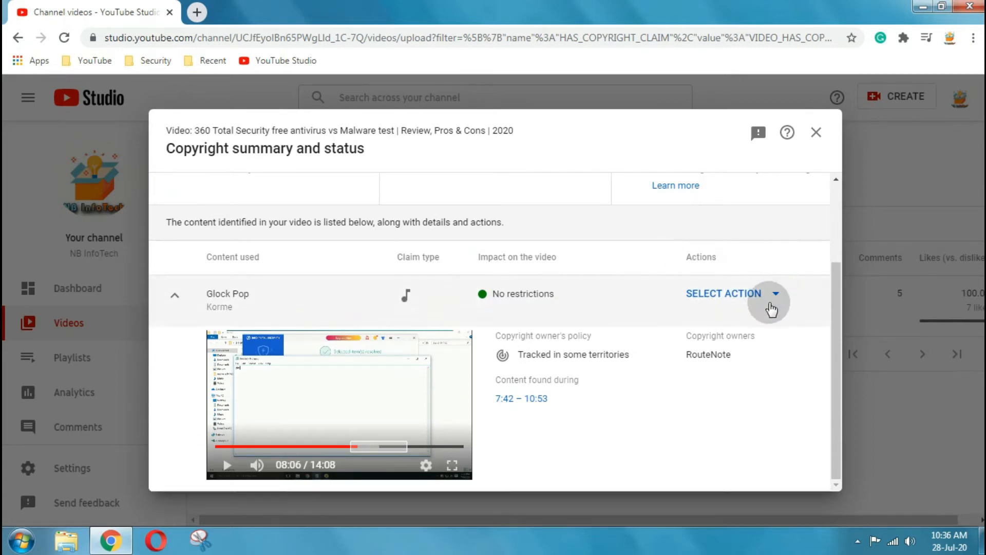
click(723, 292)
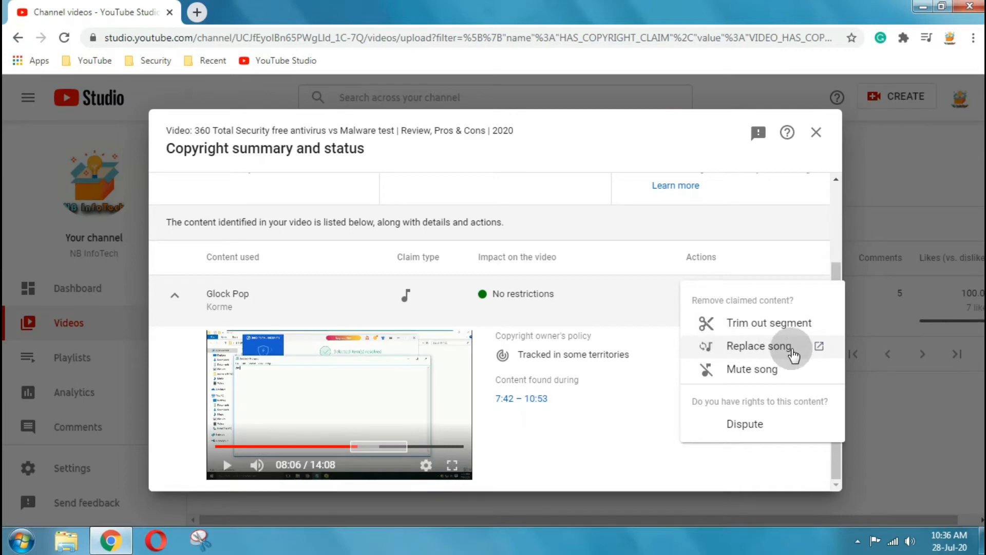
mouse_move(770, 386)
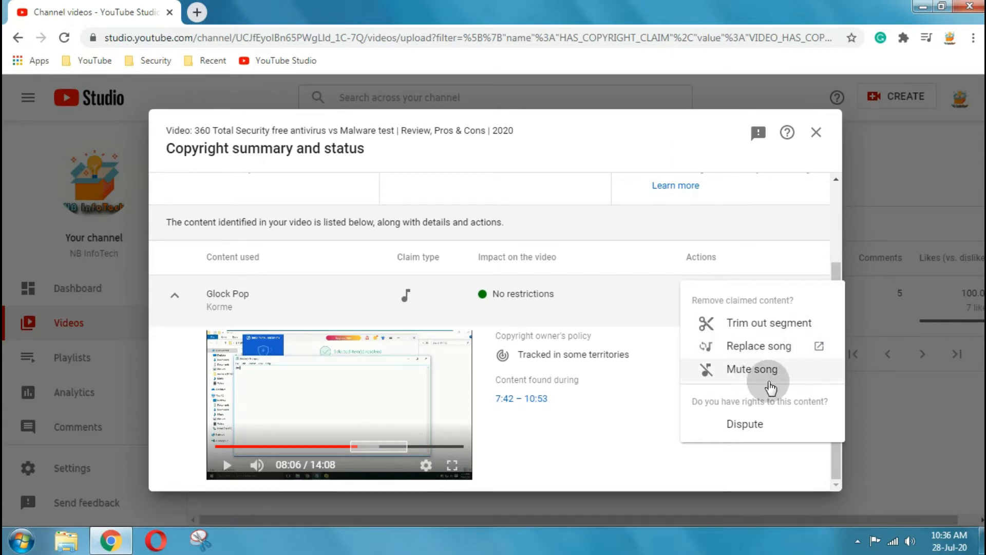
mouse_move(768, 322)
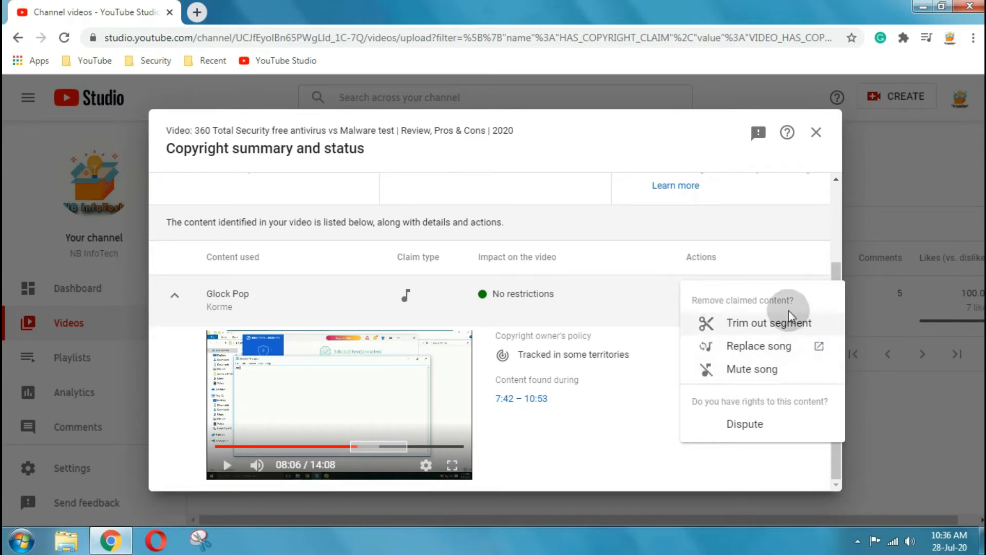
mouse_move(744, 331)
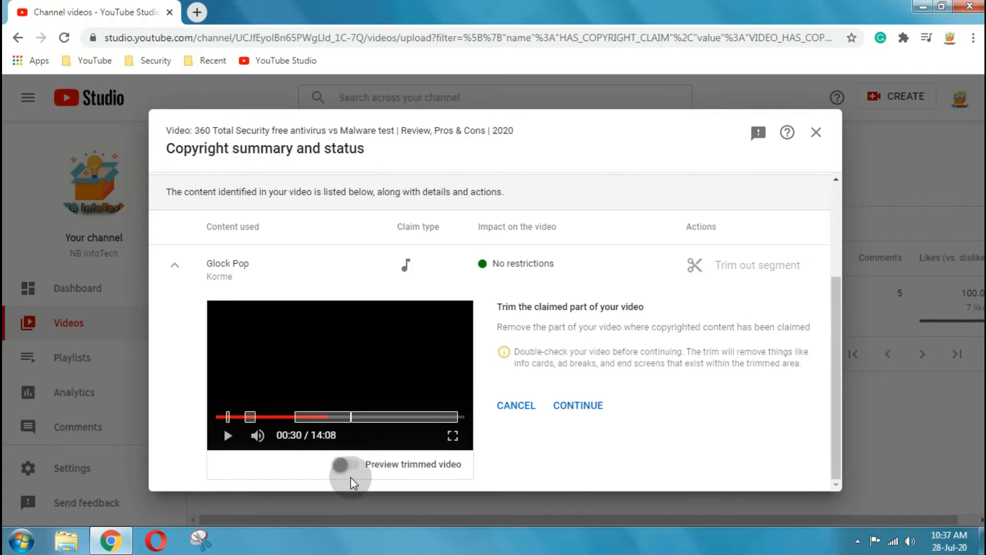
Preview the video with the claimed part trimmed to 4:18, then cancel trimming.
click(345, 465)
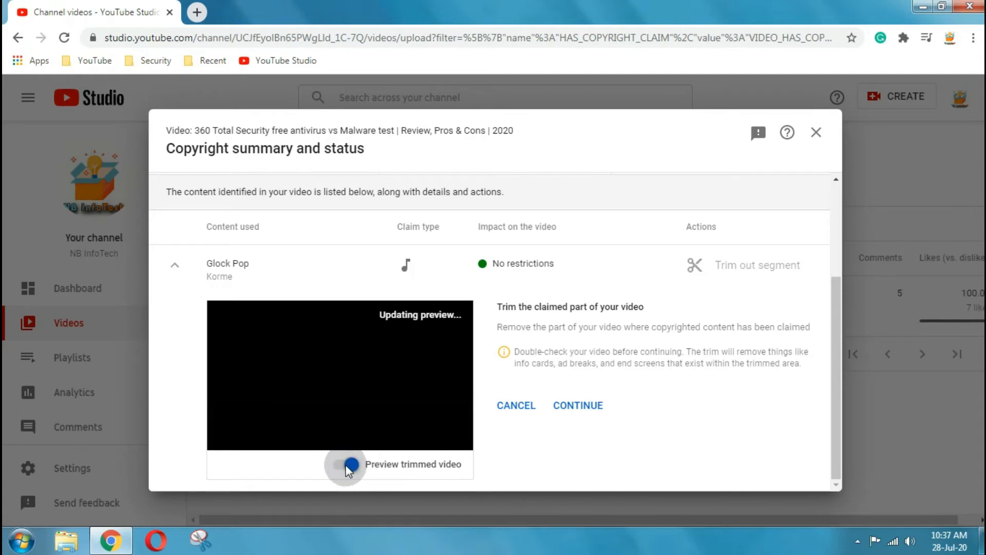
click(347, 463)
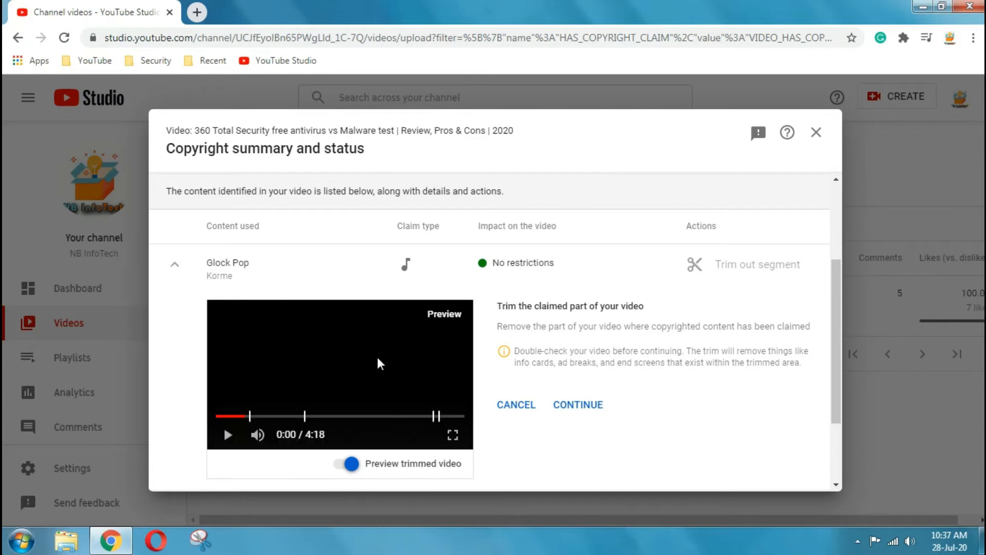
click(227, 433)
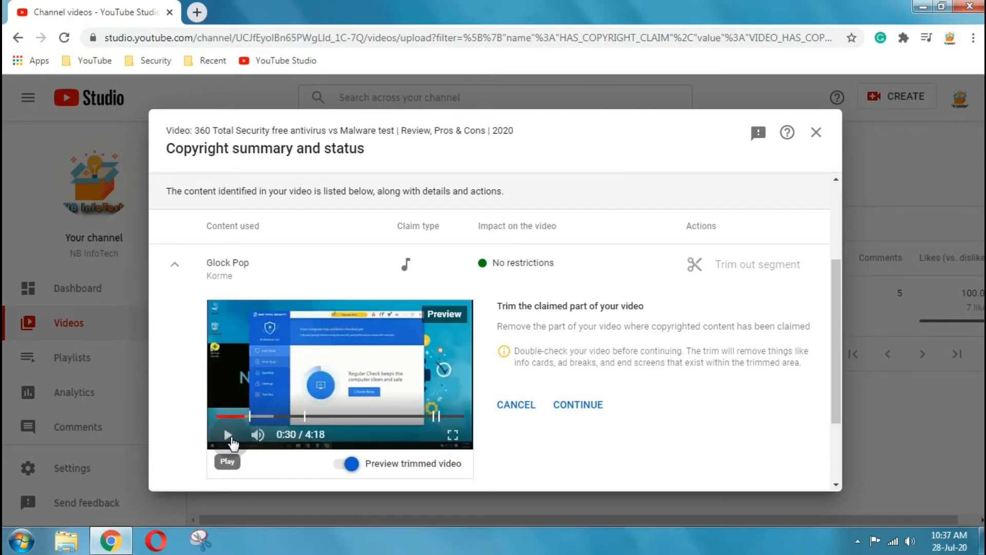
click(228, 434)
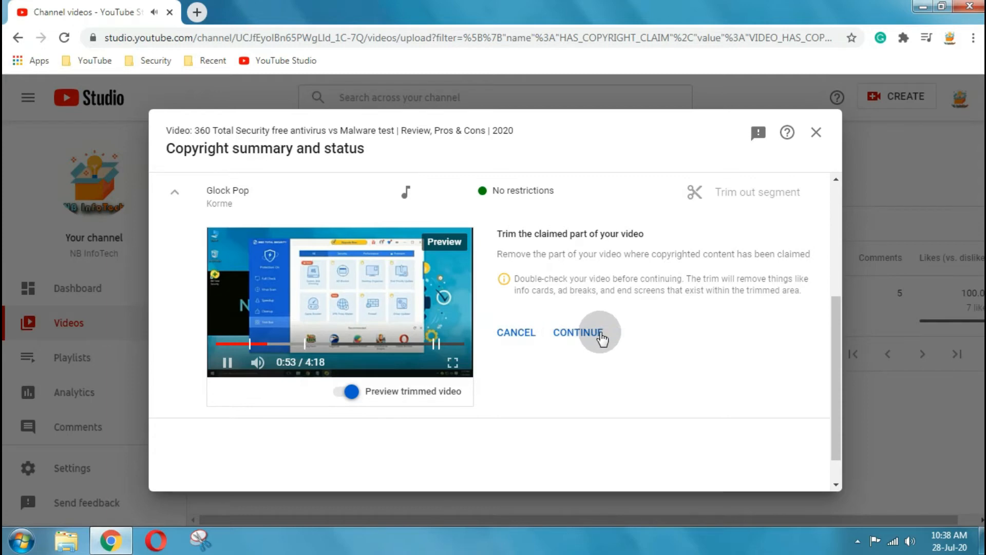
mouse_move(517, 336)
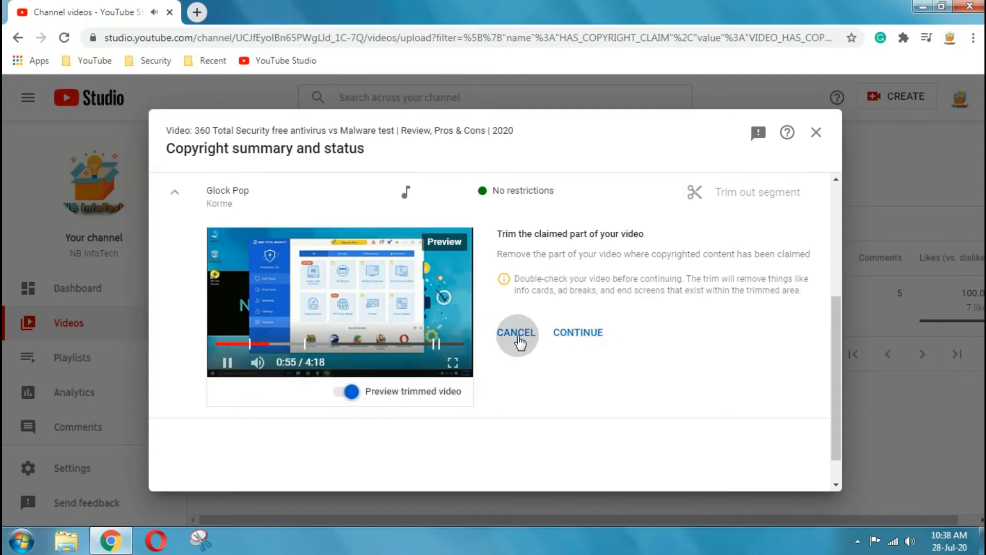
click(517, 331)
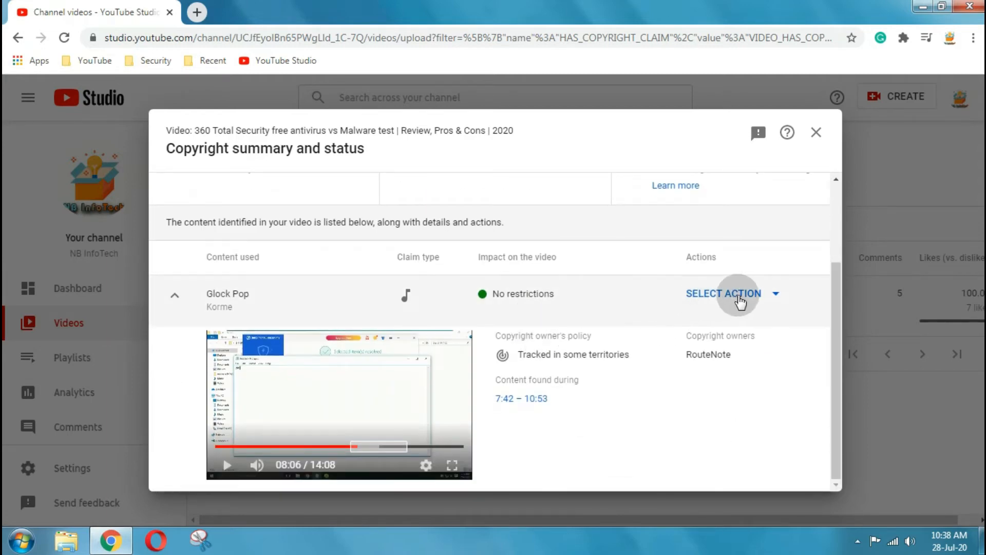
Choose Mute song for the Glock Pop claim with the 'Mute song only (beta)' option selected.
click(723, 293)
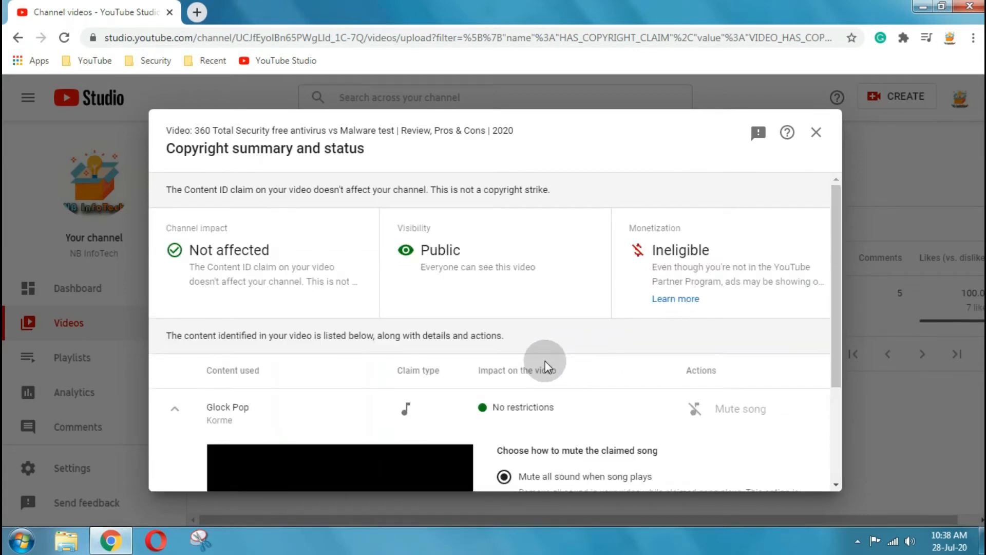
scroll(down, 3)
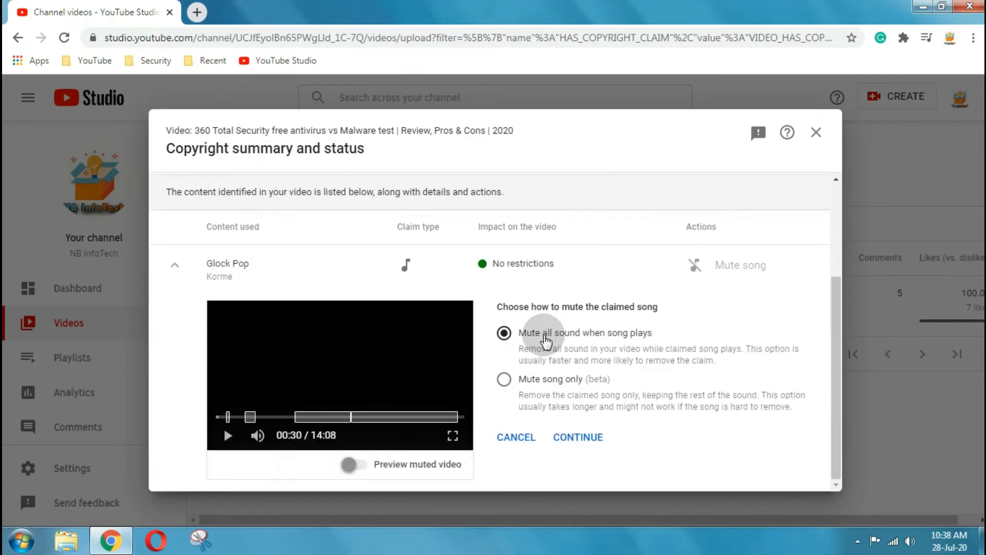
mouse_move(648, 340)
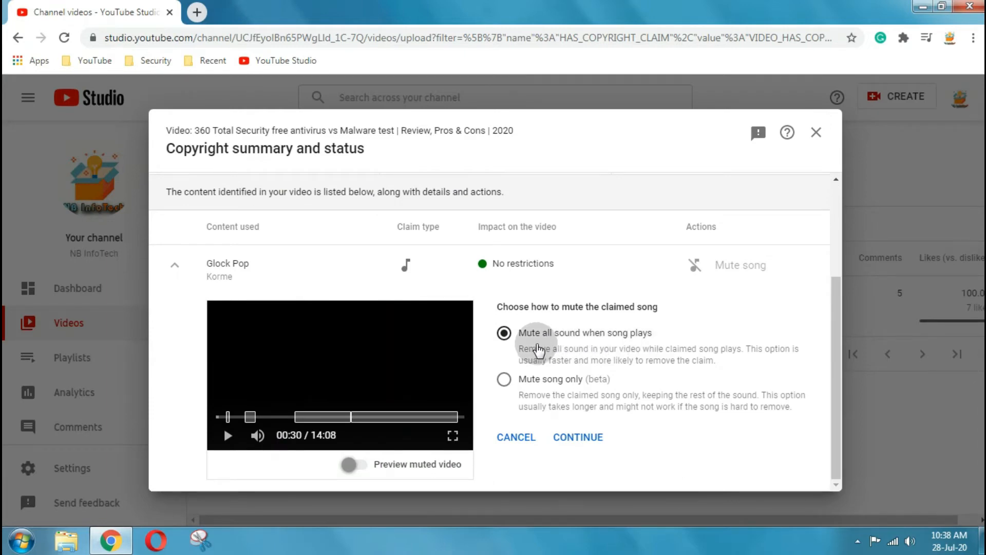
mouse_move(503, 384)
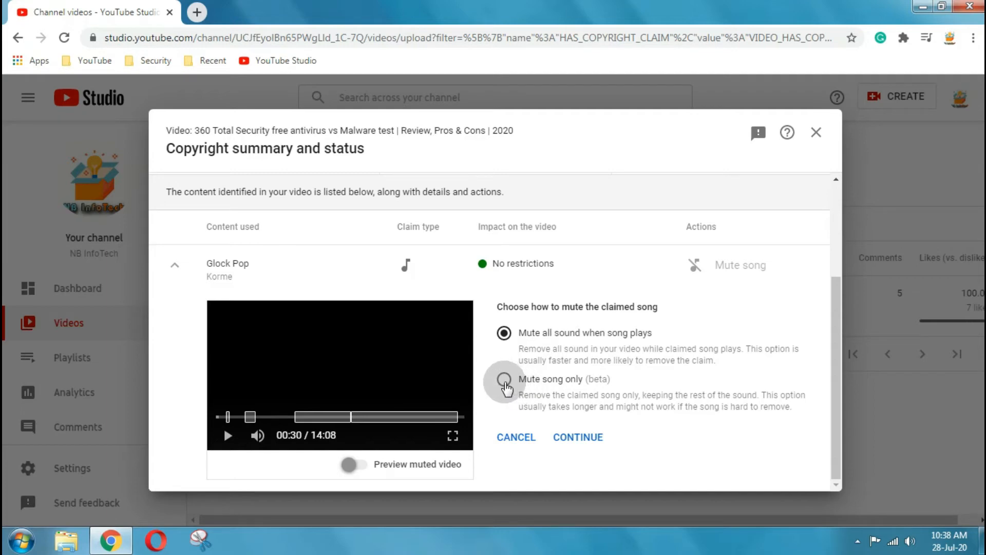
click(503, 379)
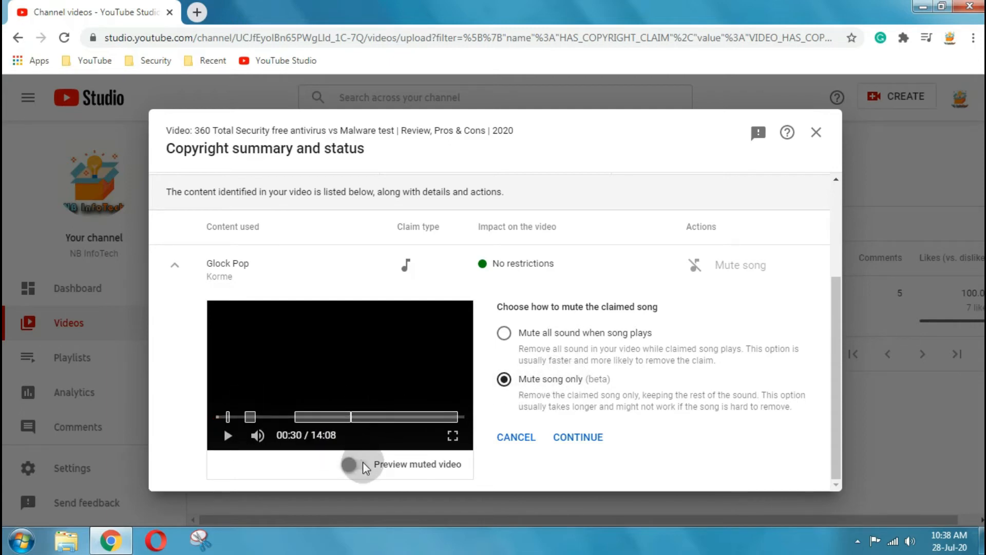
Preview the video with only the song muted, then cancel muting the Glock Pop claim.
click(349, 464)
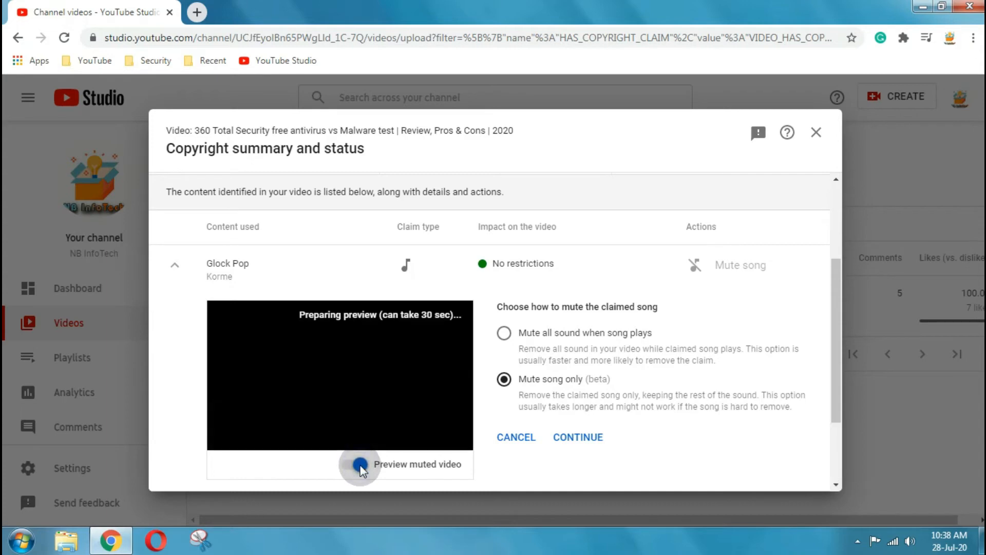
click(360, 465)
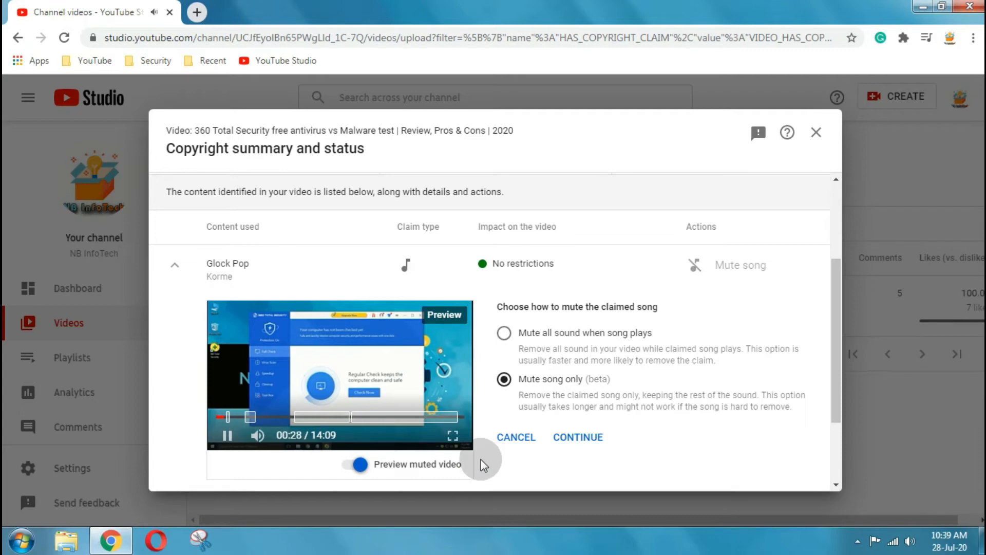
mouse_move(517, 437)
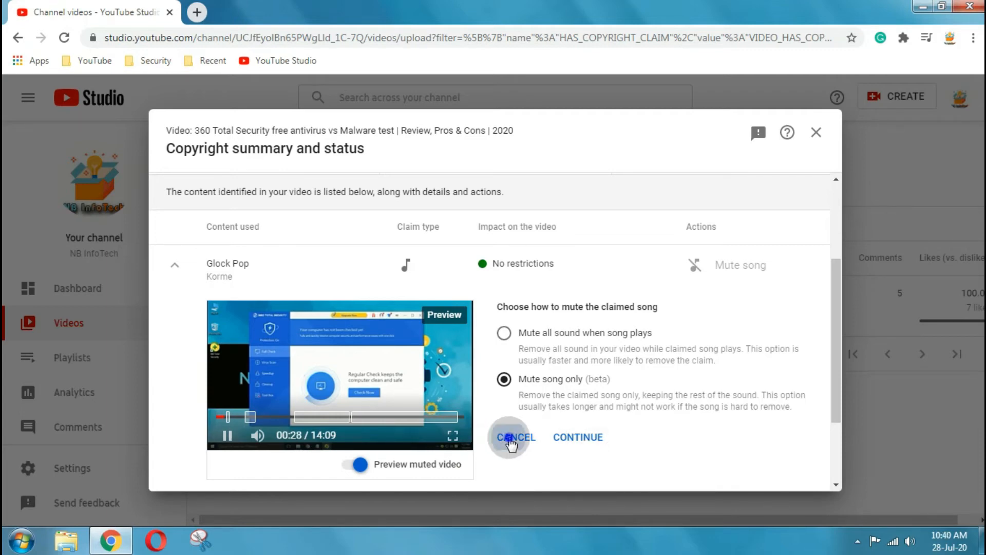
click(515, 437)
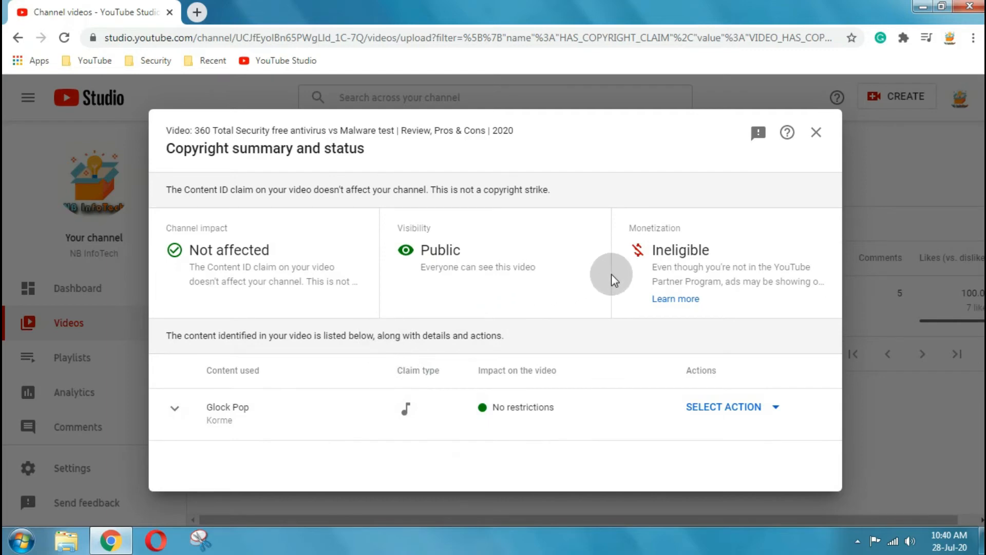
Expand the Glock Pop claim and choose Replace song to launch the audio editor.
click(175, 407)
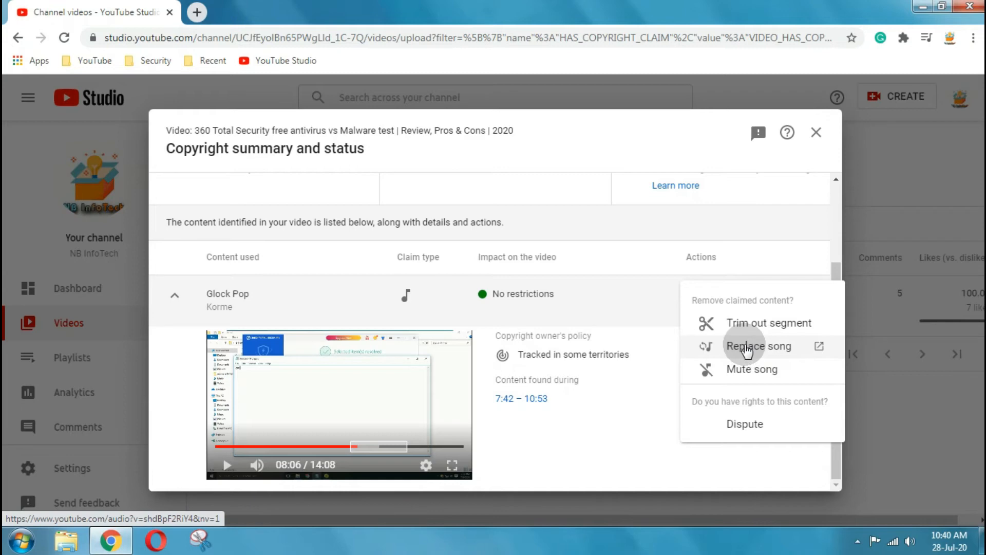
click(759, 347)
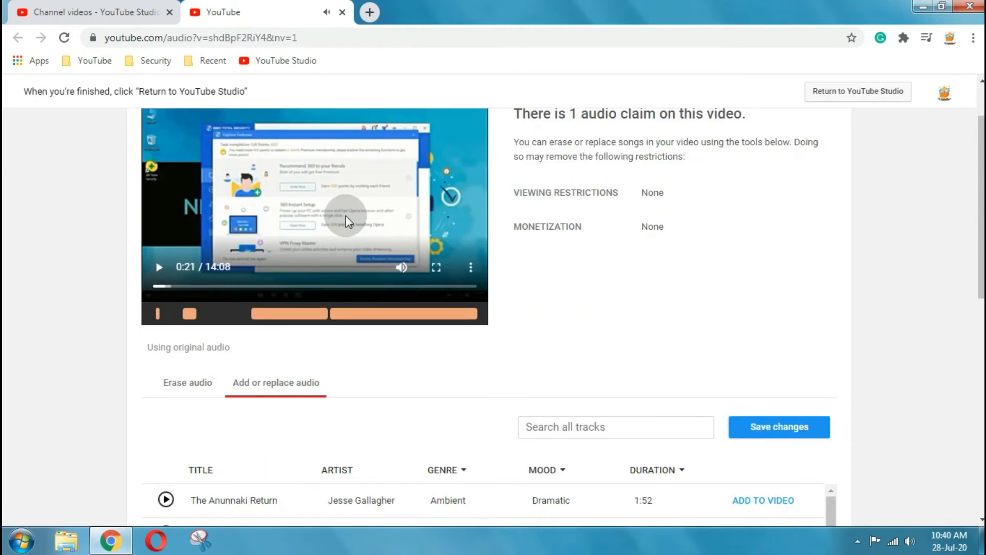
In the Erase audio section, tick the claimed Glock Pop track by Korme for erasing.
scroll(down, 3)
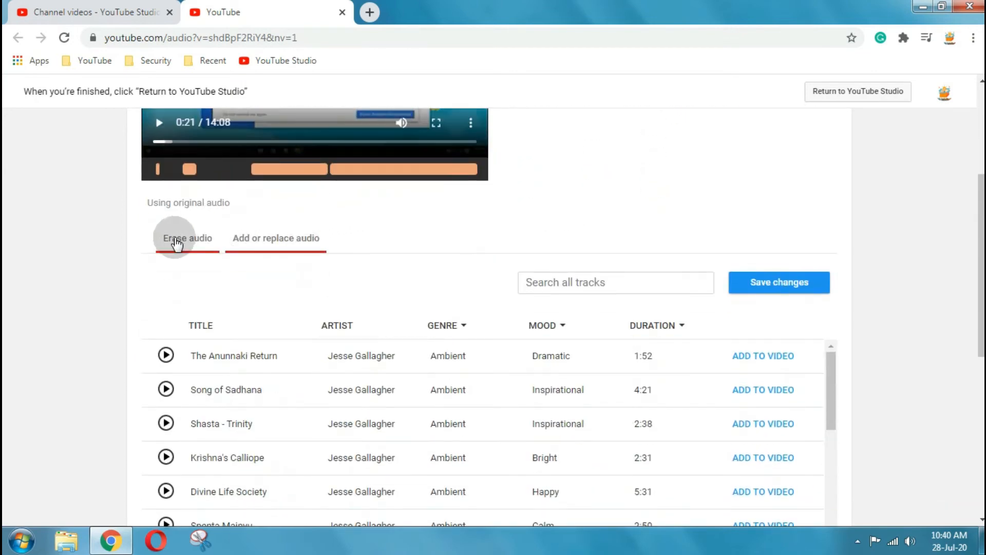
click(187, 237)
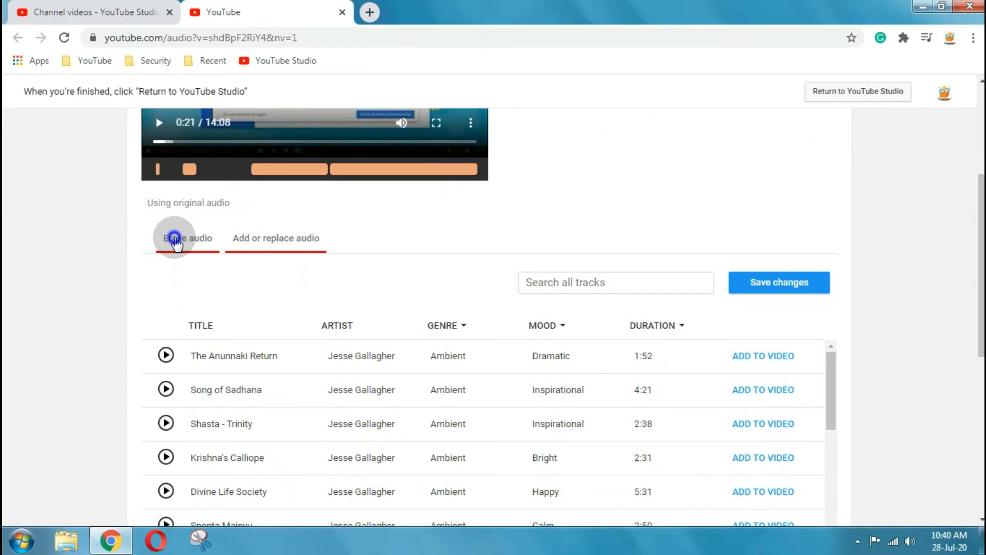
click(187, 237)
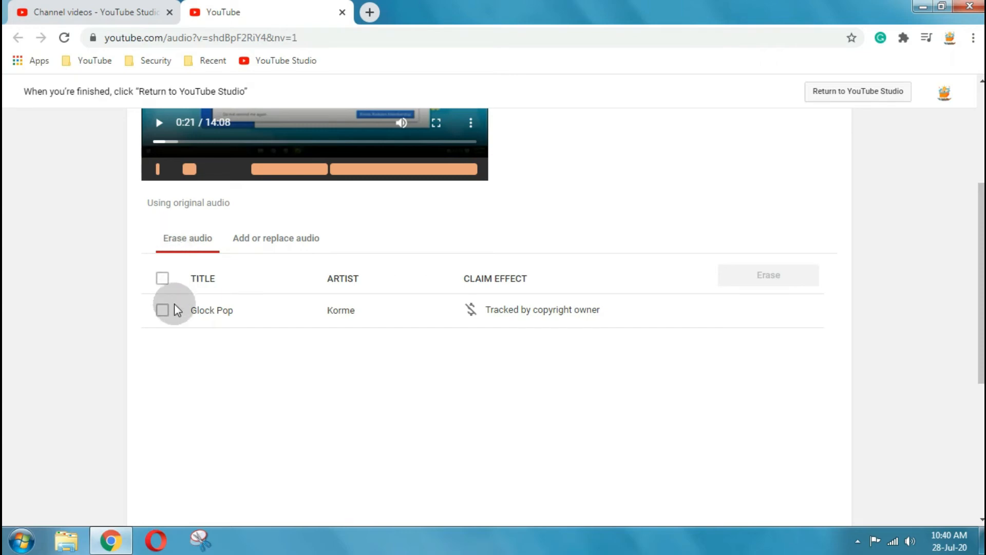
click(162, 310)
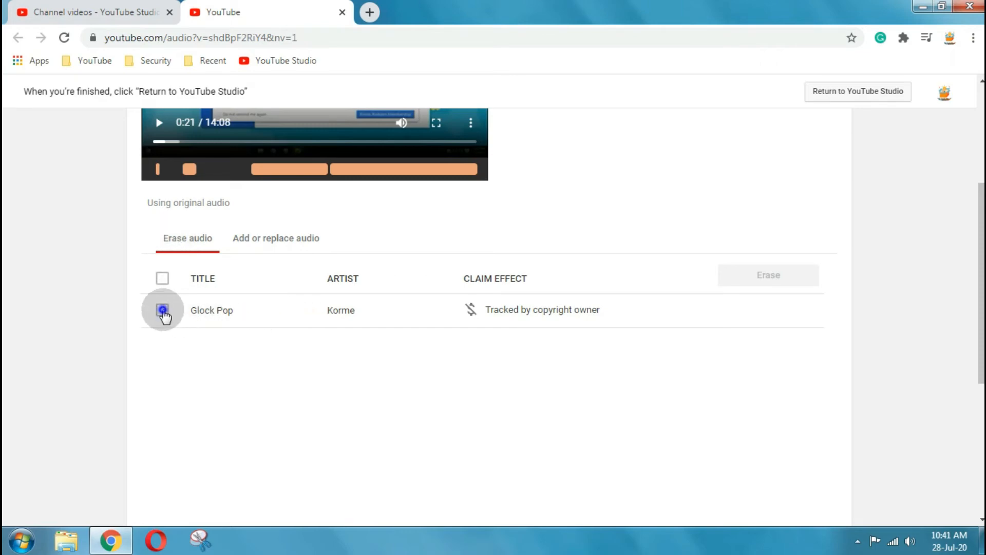
click(162, 309)
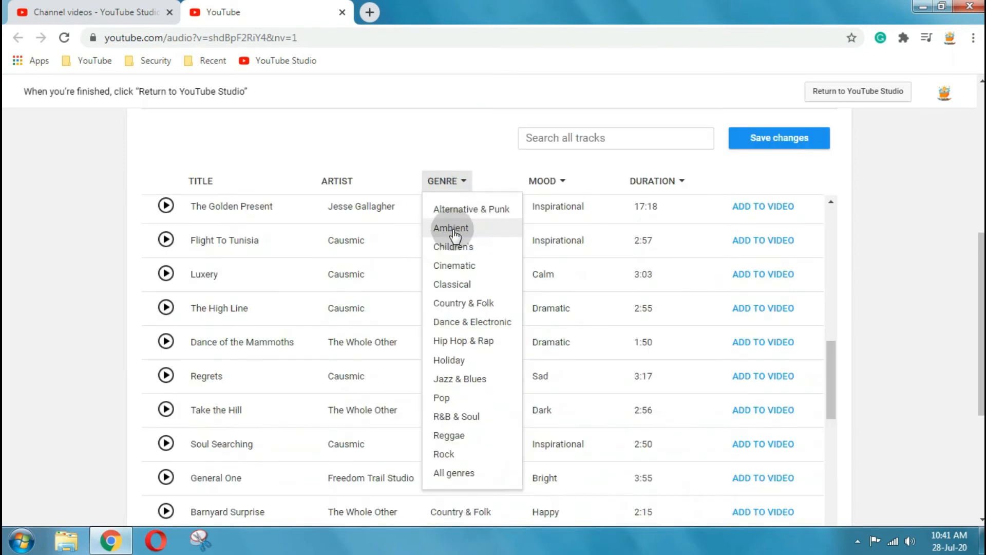
mouse_move(367, 191)
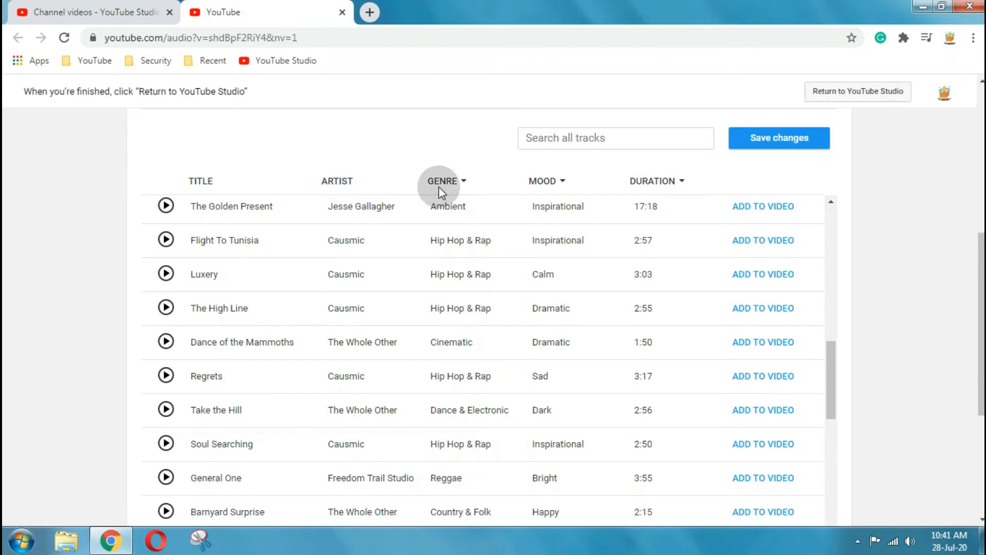
click(545, 181)
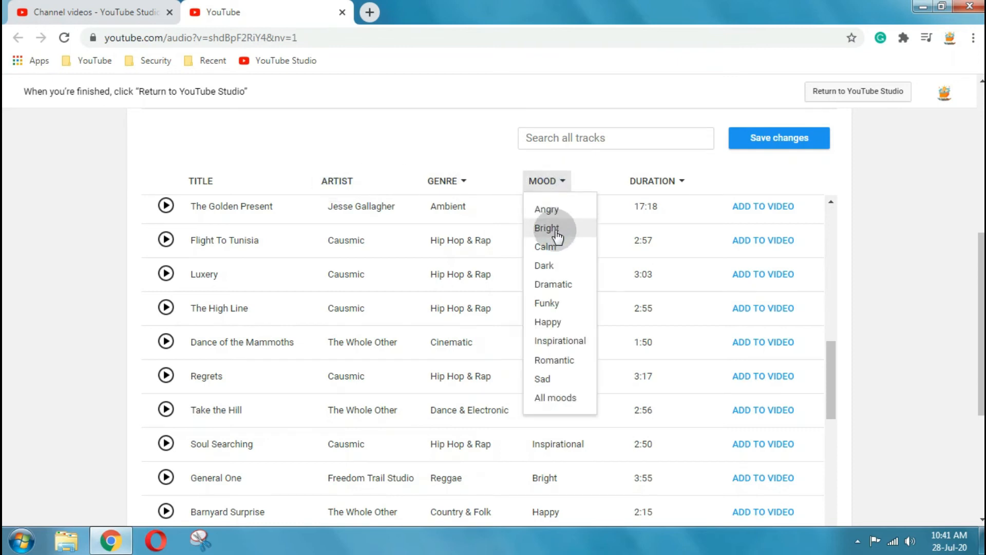
mouse_move(556, 321)
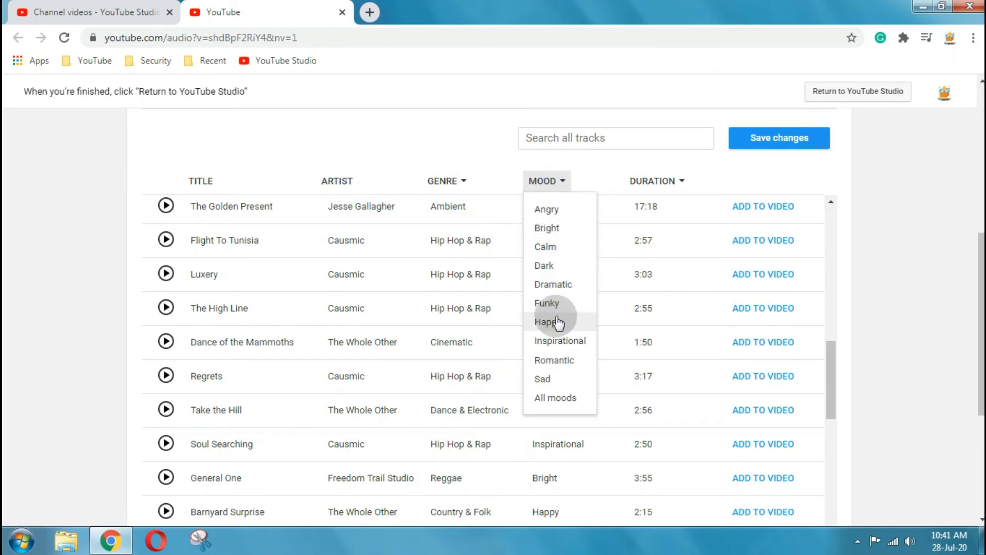
mouse_move(558, 340)
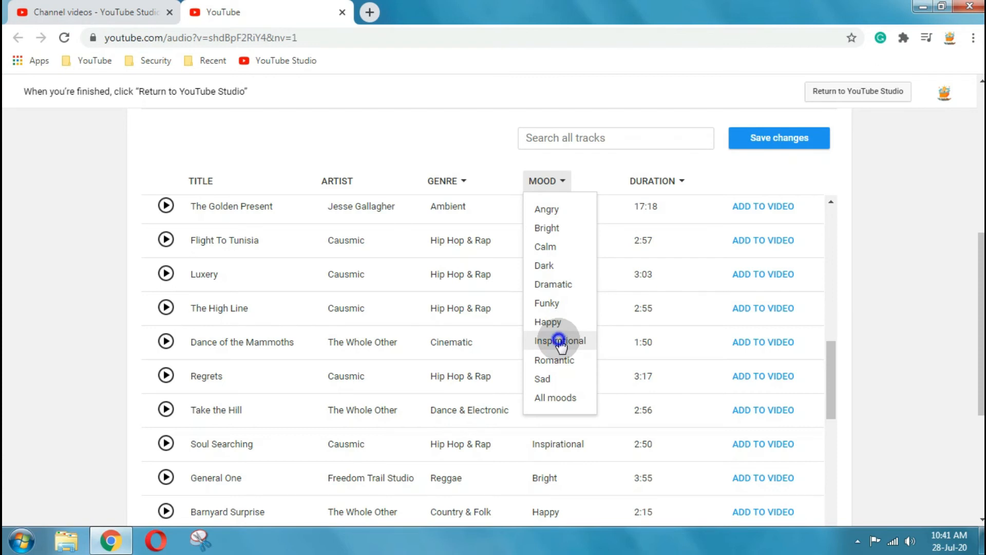
click(559, 340)
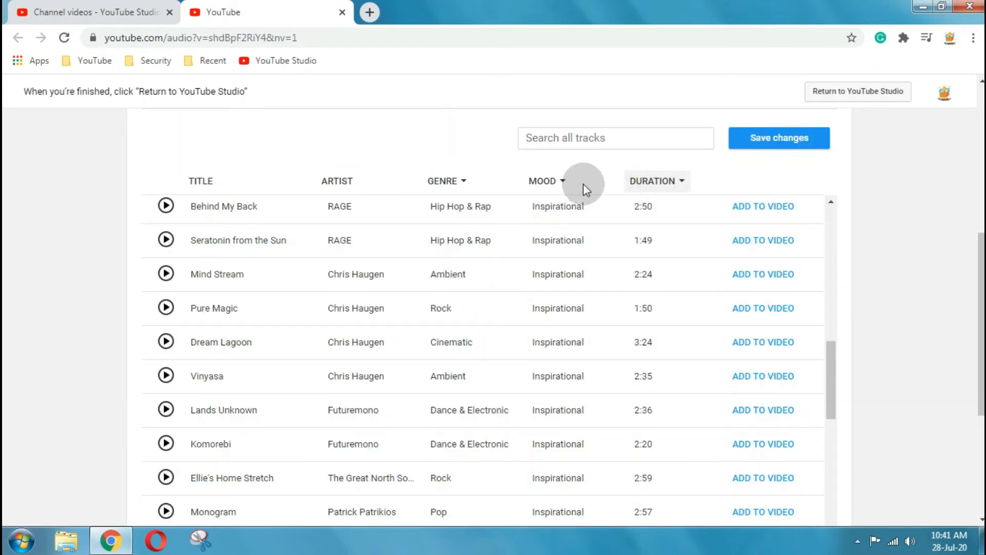
click(447, 181)
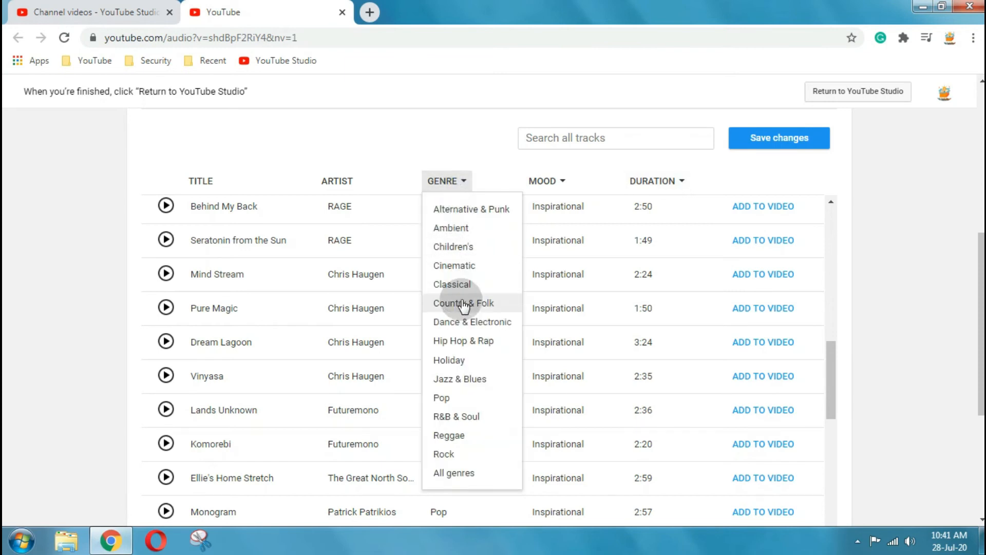
click(453, 265)
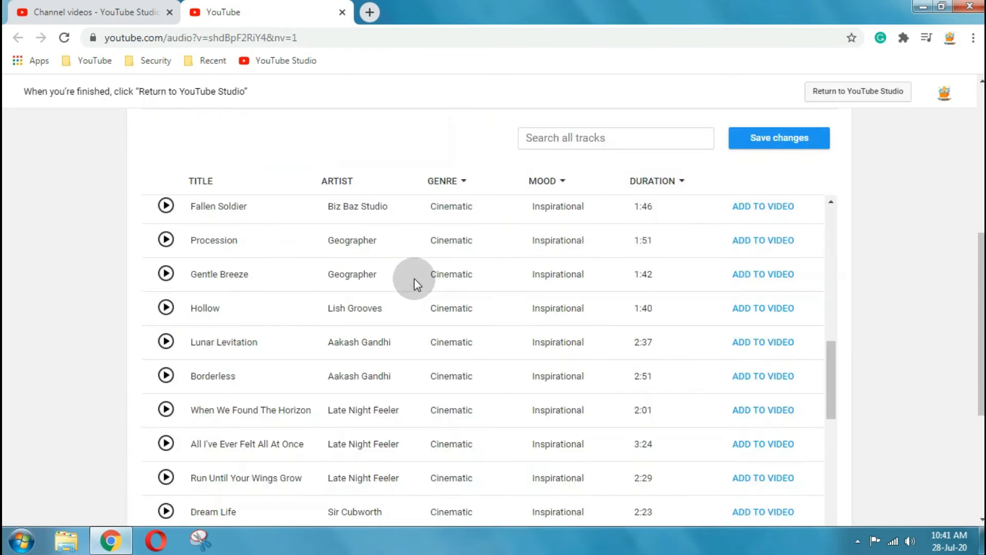
mouse_move(298, 278)
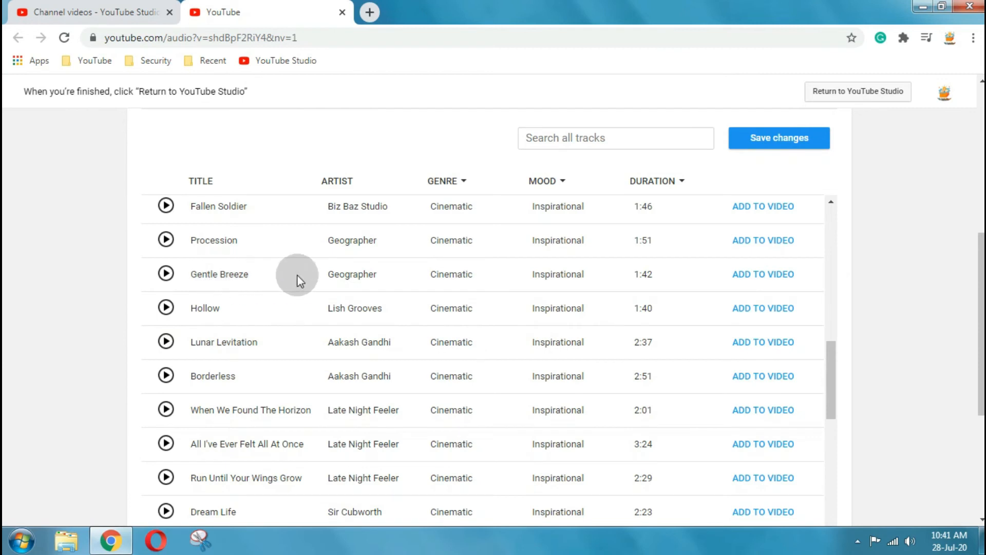
scroll(down, 3)
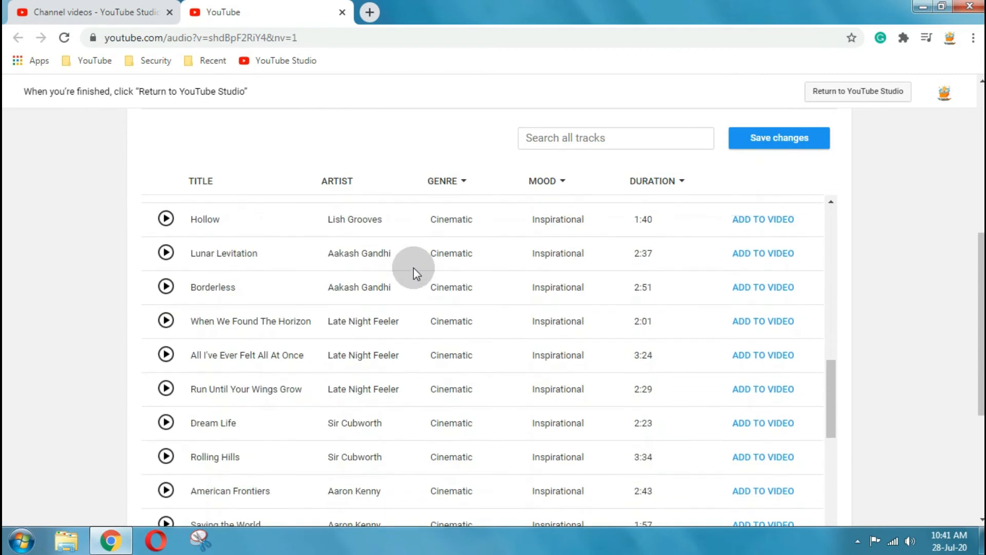
scroll(down, 3)
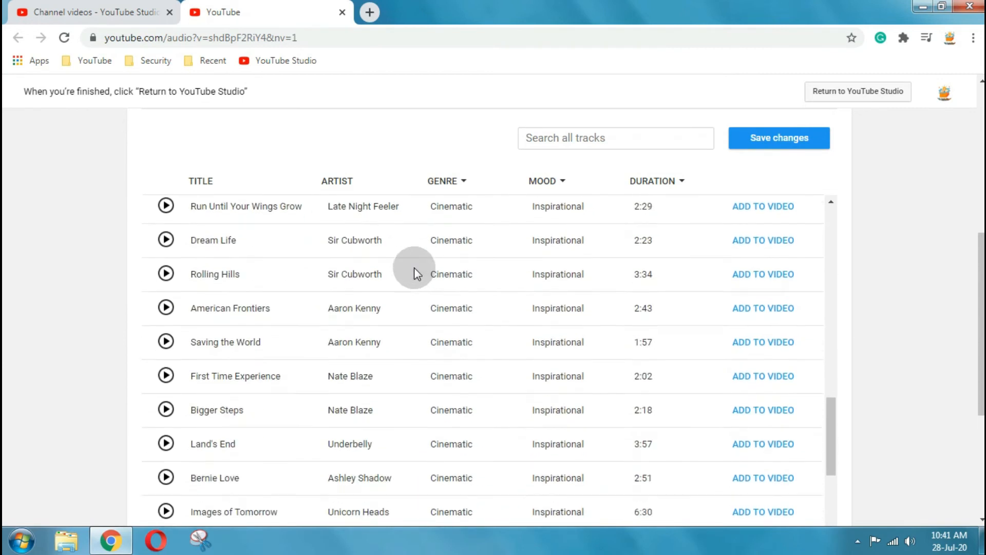
scroll(down, 3)
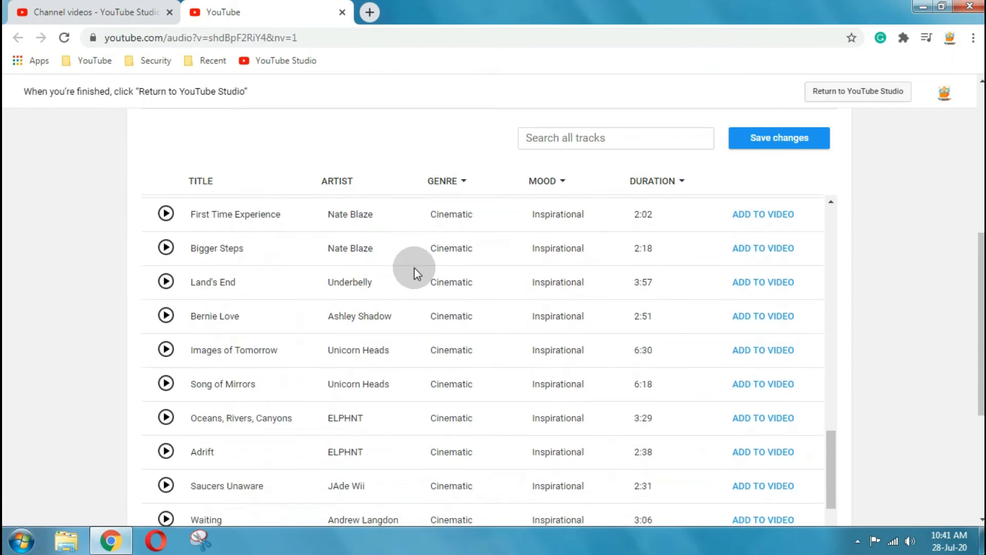
scroll(down, 3)
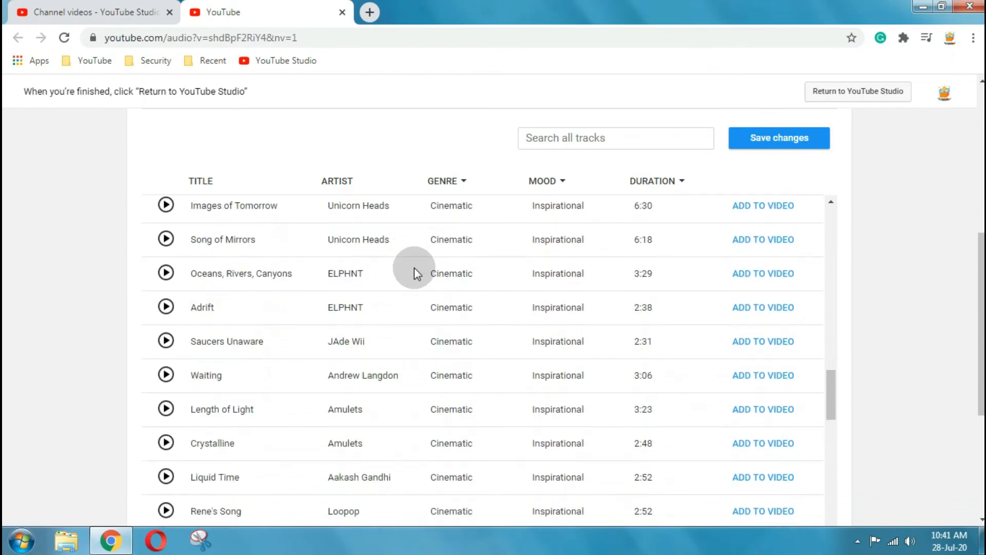
scroll(down, 3)
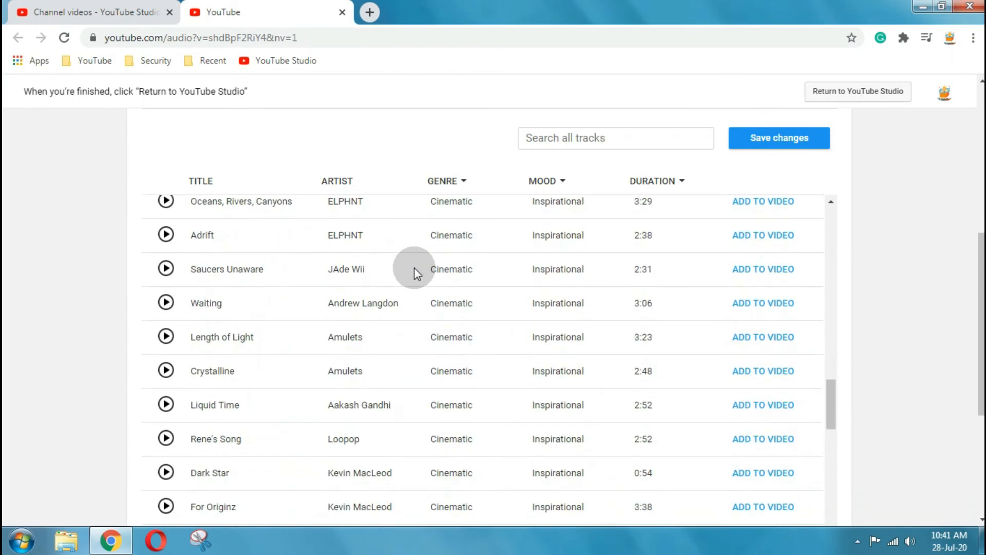
mouse_move(699, 308)
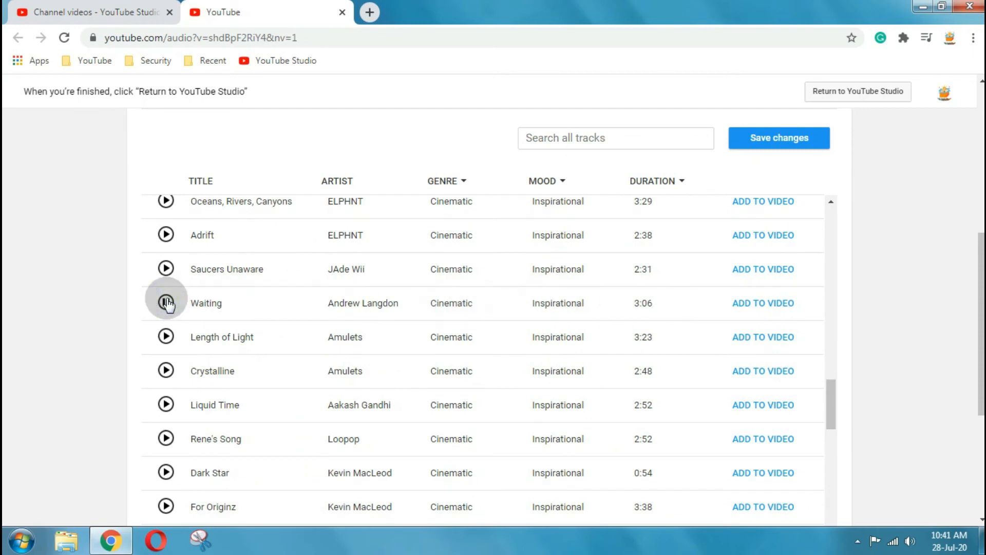
Audition the Waiting and Dream Life replacement tracks.
click(167, 302)
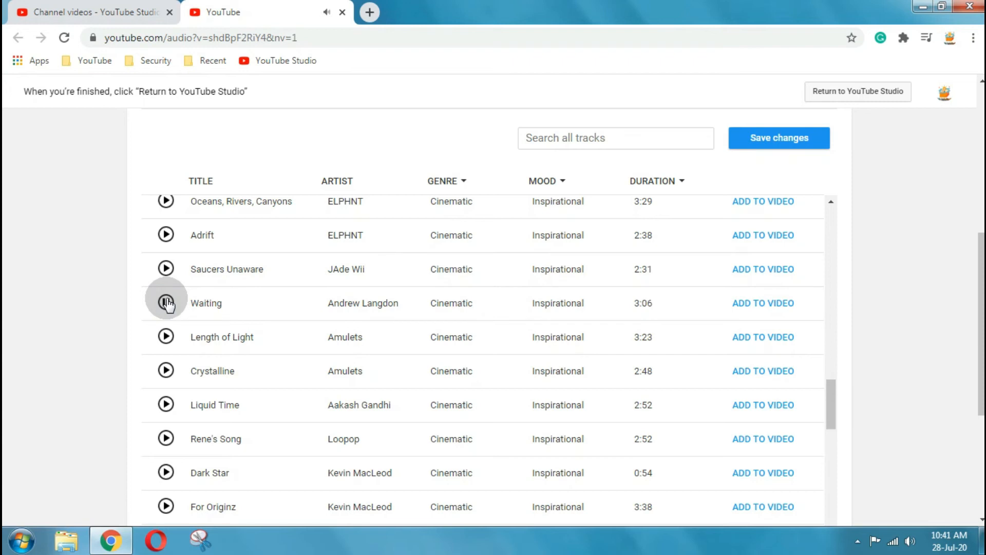
click(166, 302)
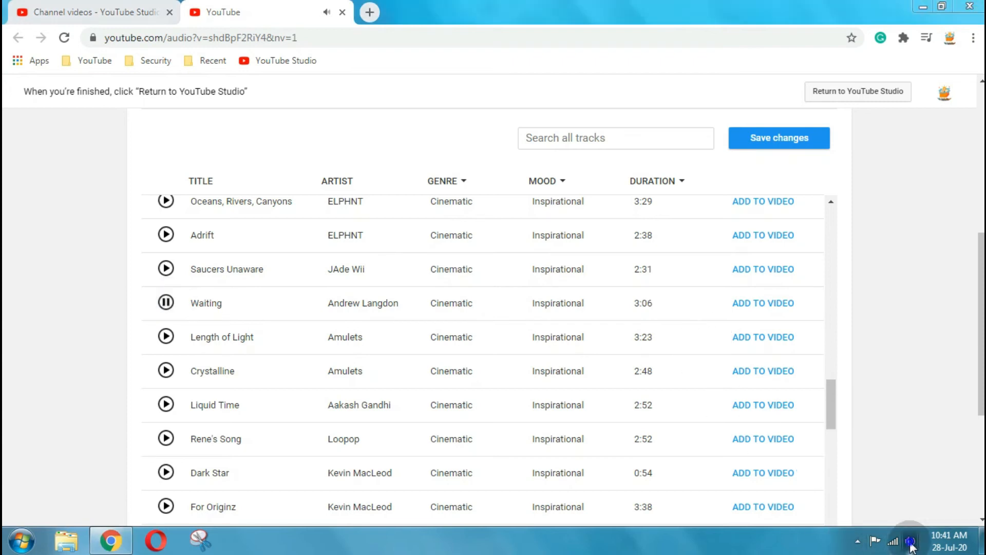
click(910, 540)
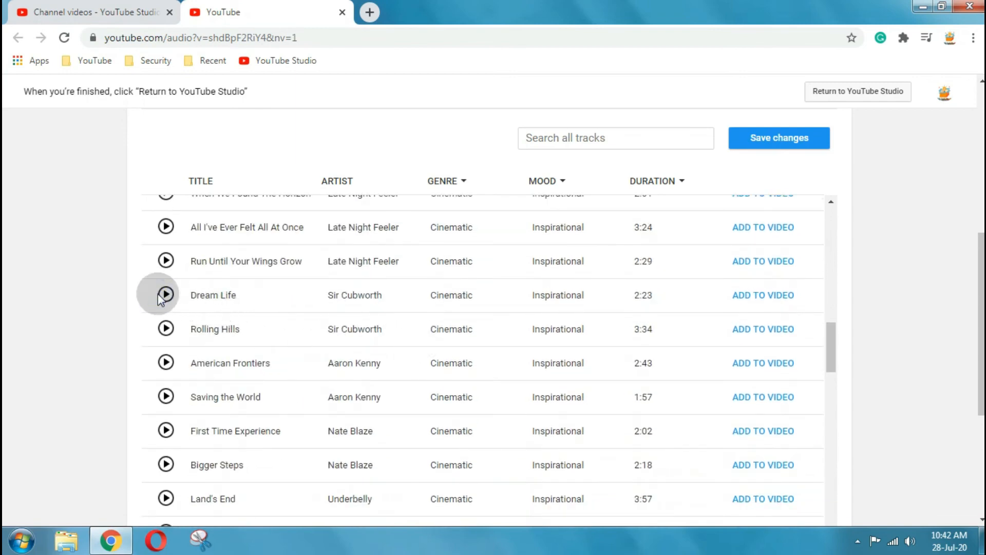
click(166, 295)
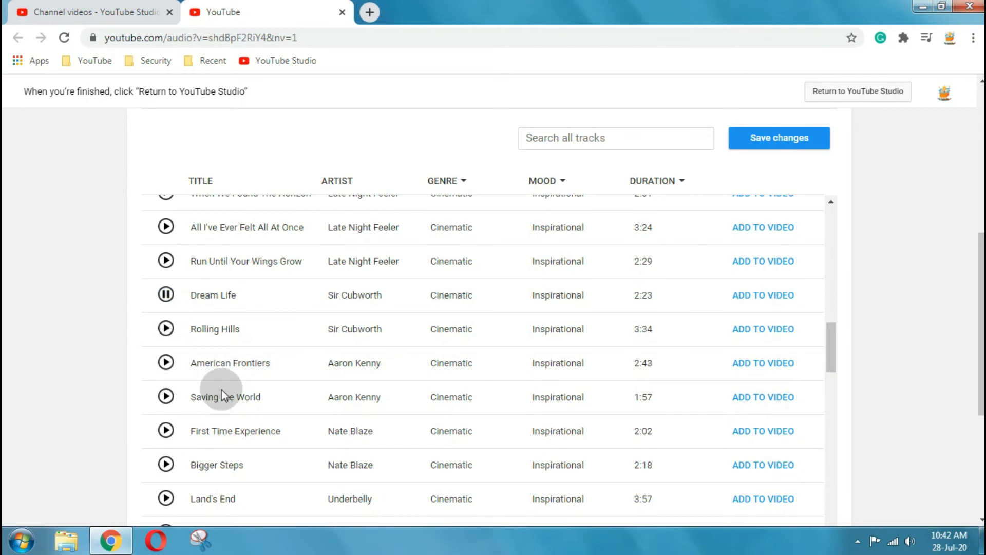
mouse_move(292, 382)
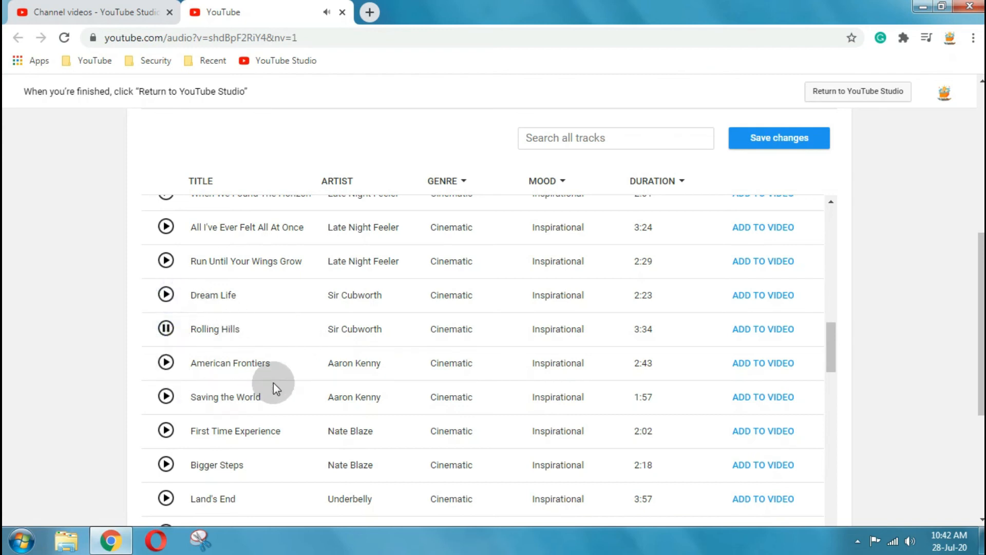
mouse_move(196, 329)
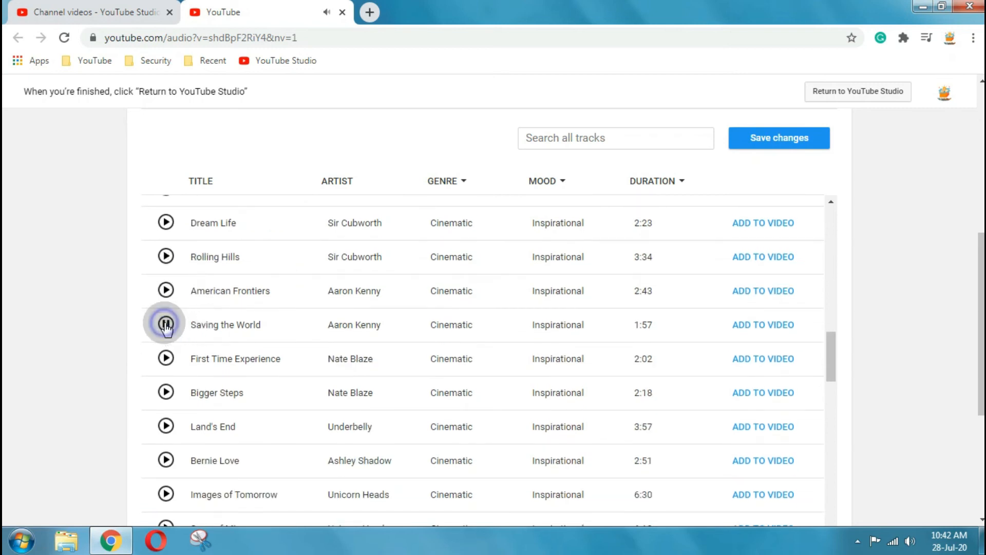
Audition Saving the World, then leave Bigger Steps by Nate Blaze playing.
click(166, 324)
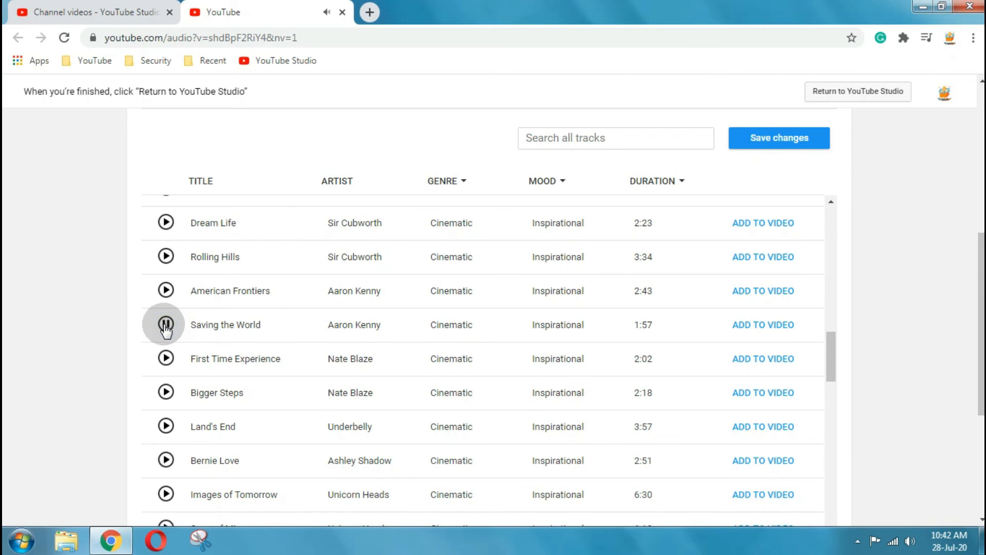
click(165, 324)
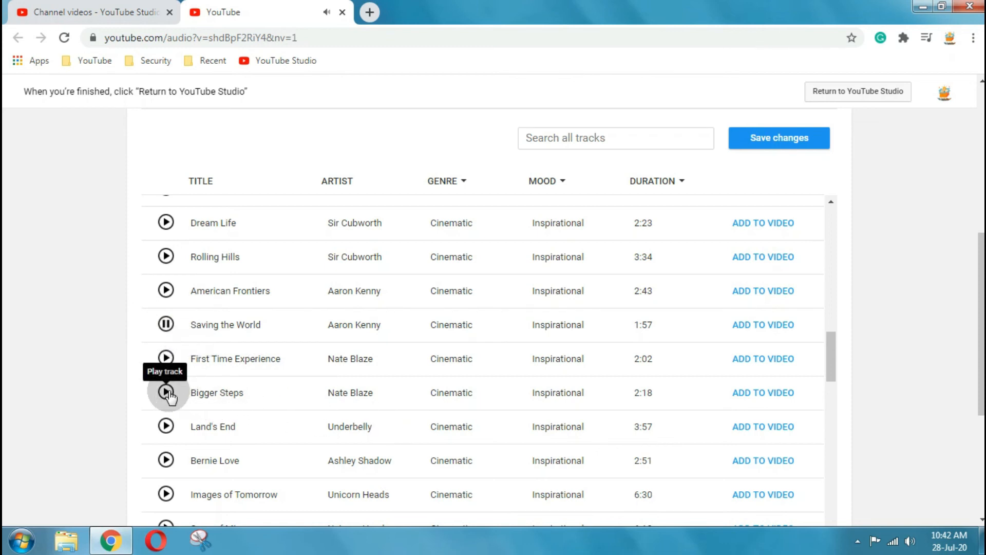
click(165, 392)
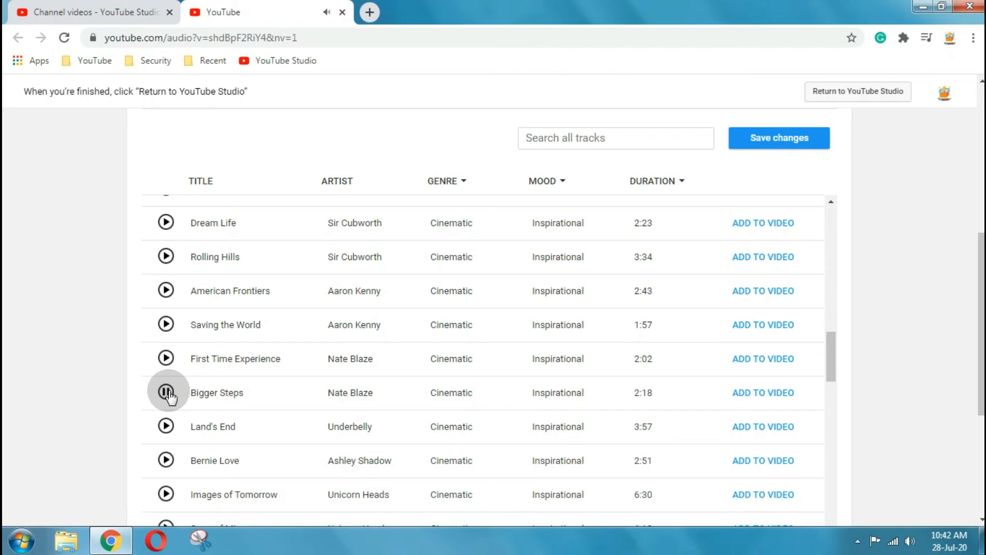
mouse_move(704, 406)
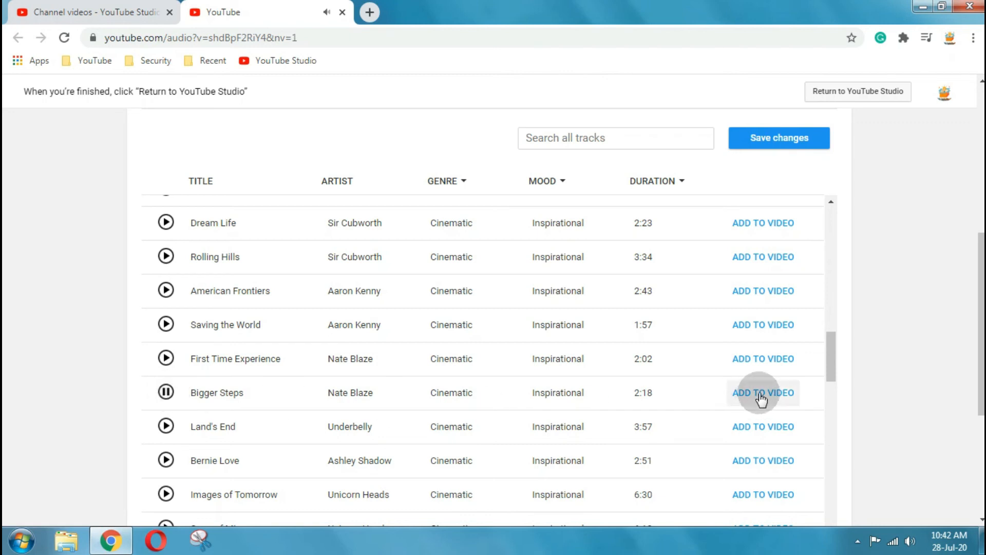
Add Bigger Steps to the video, position its clip at 4:35–6:53 and play the preview.
click(762, 392)
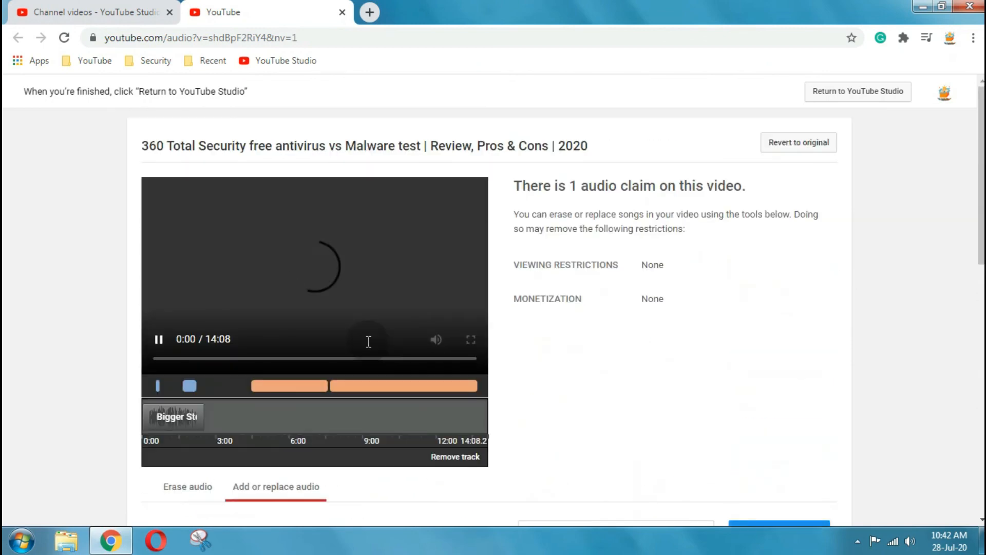
scroll(down, 3)
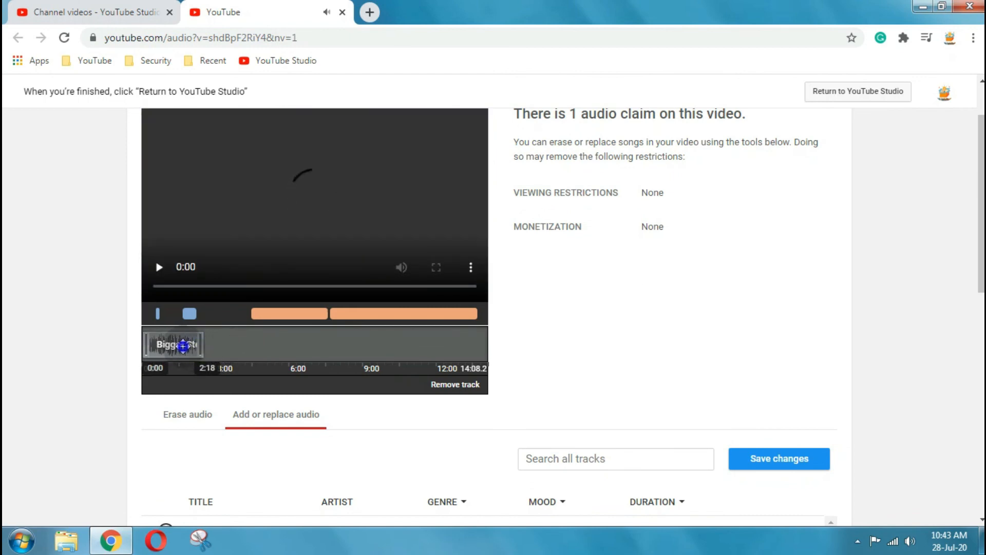
drag(173, 344, 243, 344)
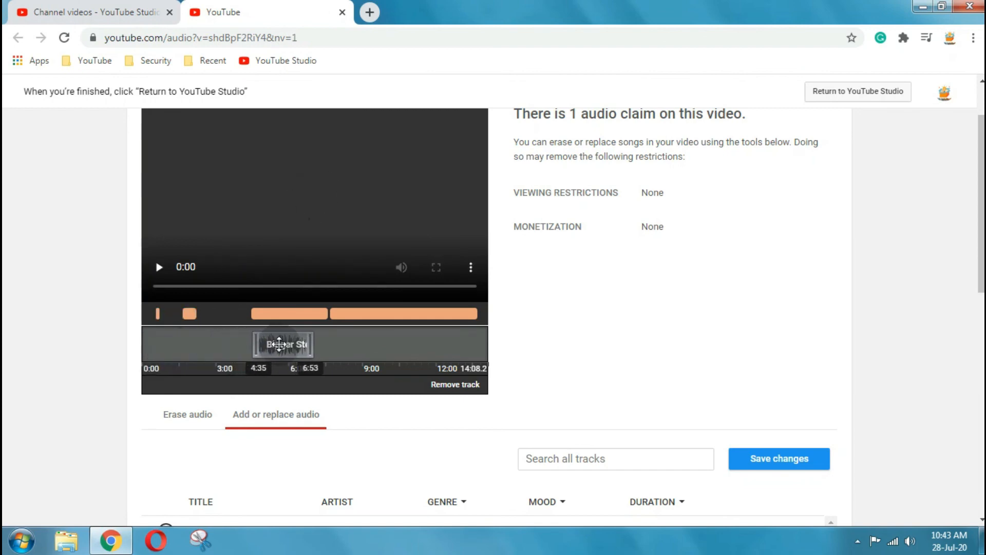
click(158, 267)
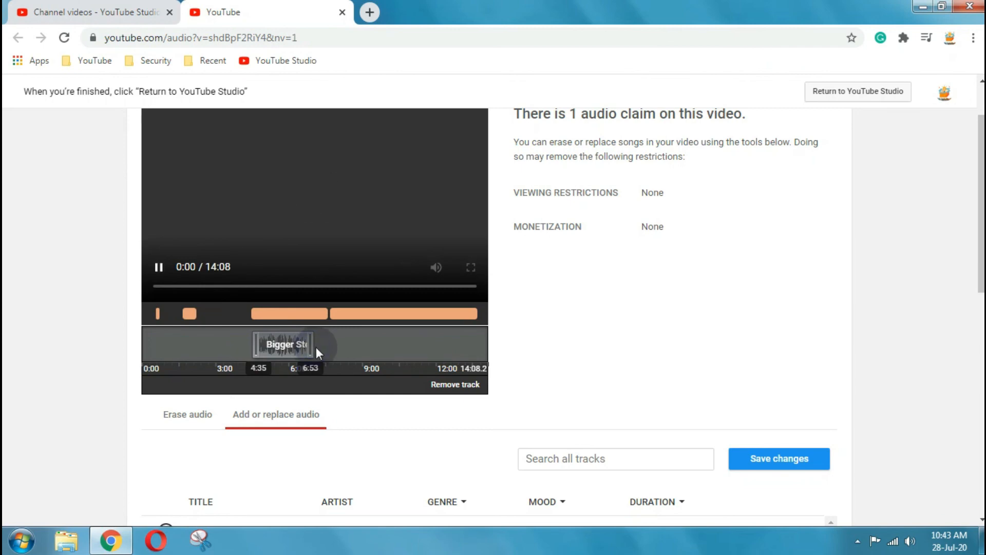
Swap in Daydream Bliss by SYBS spanning 4:26–7:46, play the preview and rewind it to the start.
scroll(down, 3)
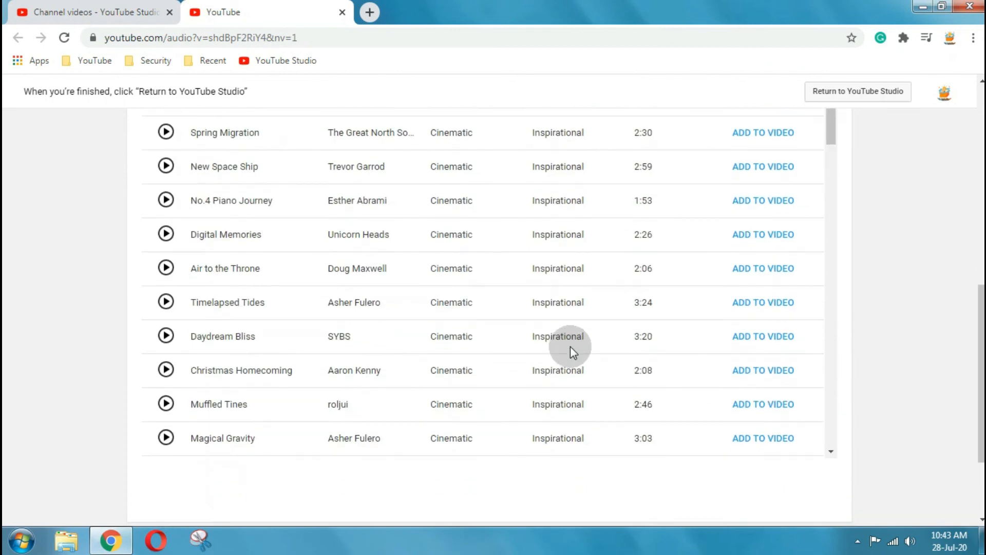
mouse_move(391, 352)
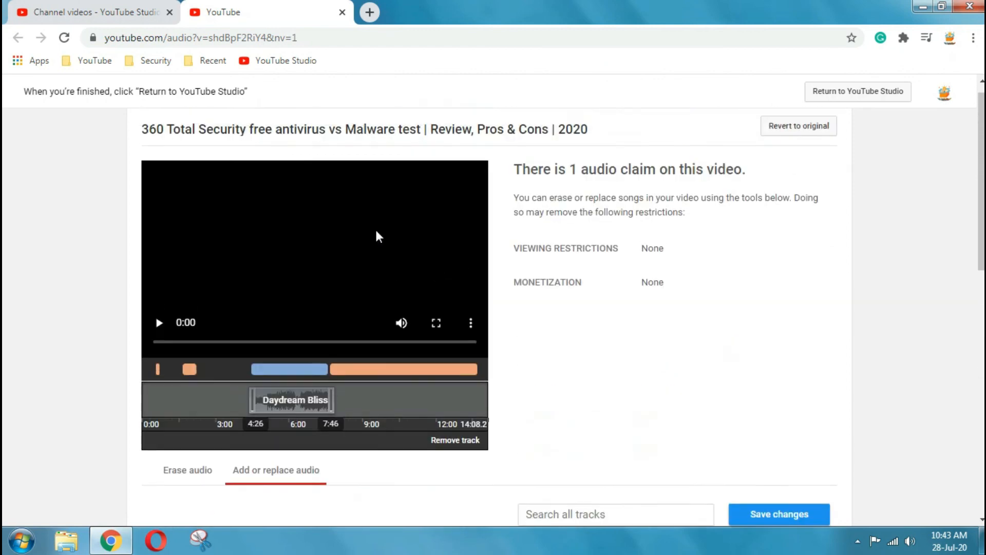
click(158, 321)
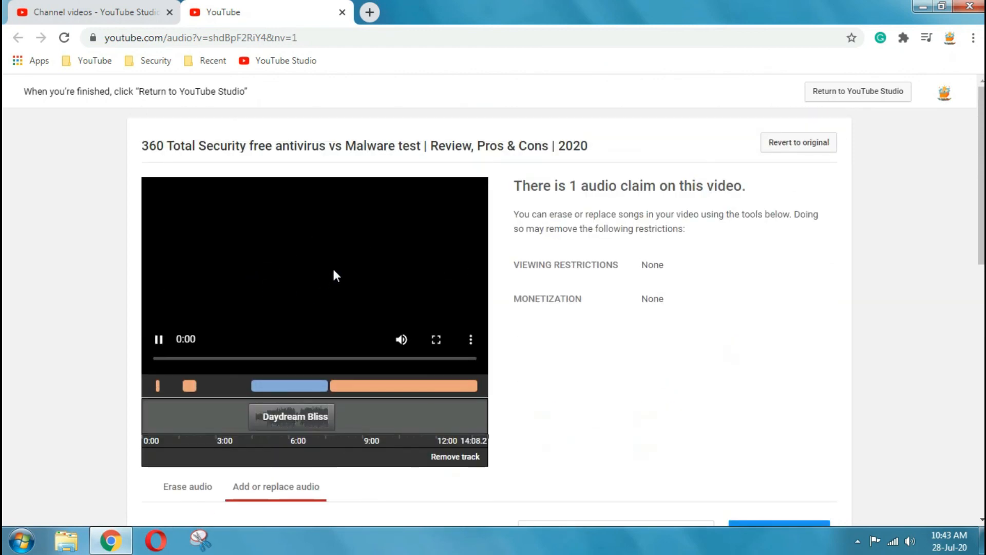
click(333, 275)
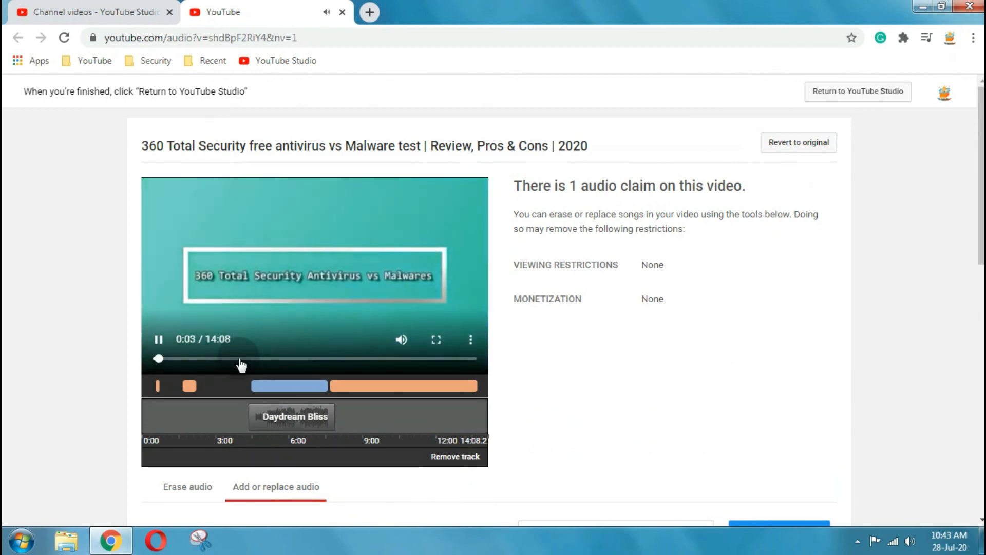
drag(159, 359, 239, 358)
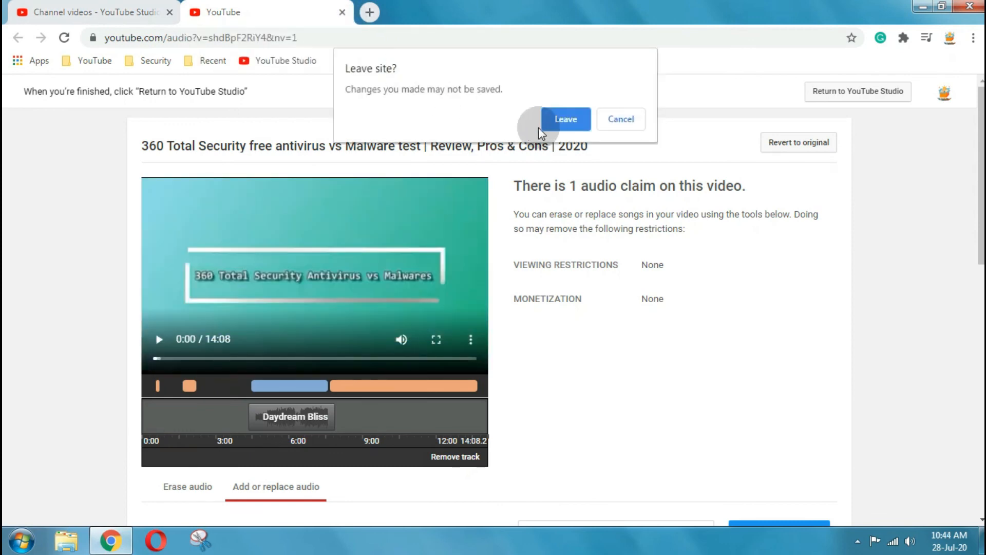
Leave the editor discarding unsaved changes and close the Copyright summary and status dialog.
click(564, 119)
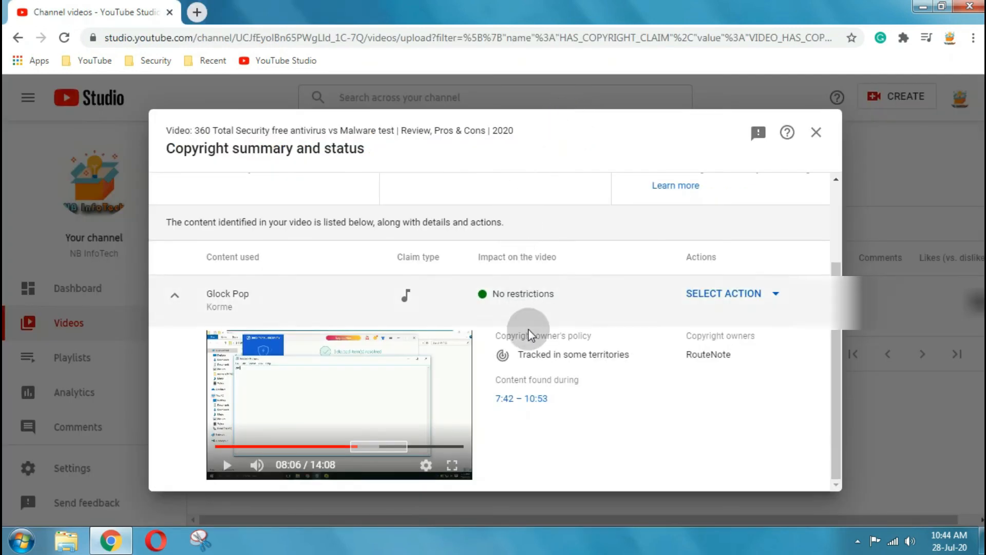
mouse_move(815, 133)
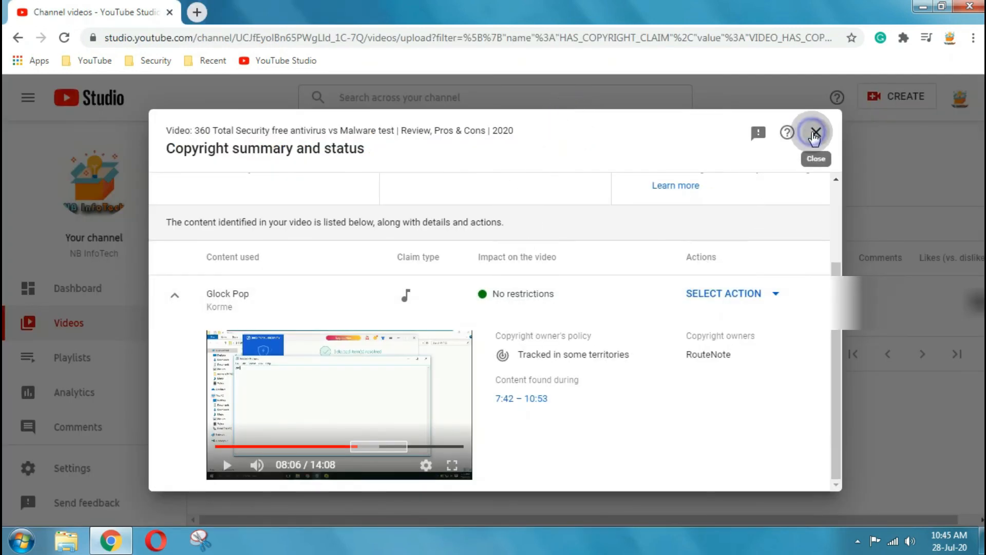
click(814, 134)
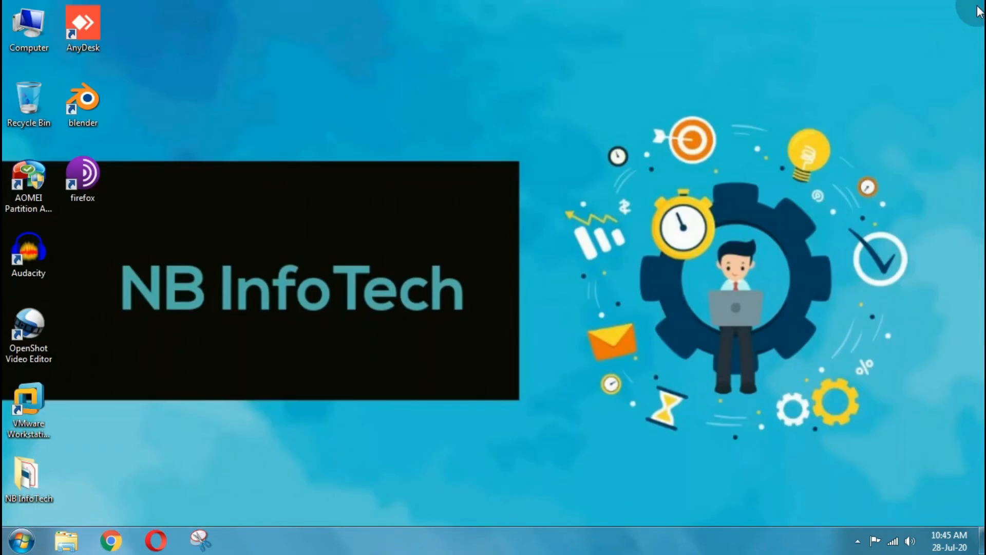
mouse_move(726, 149)
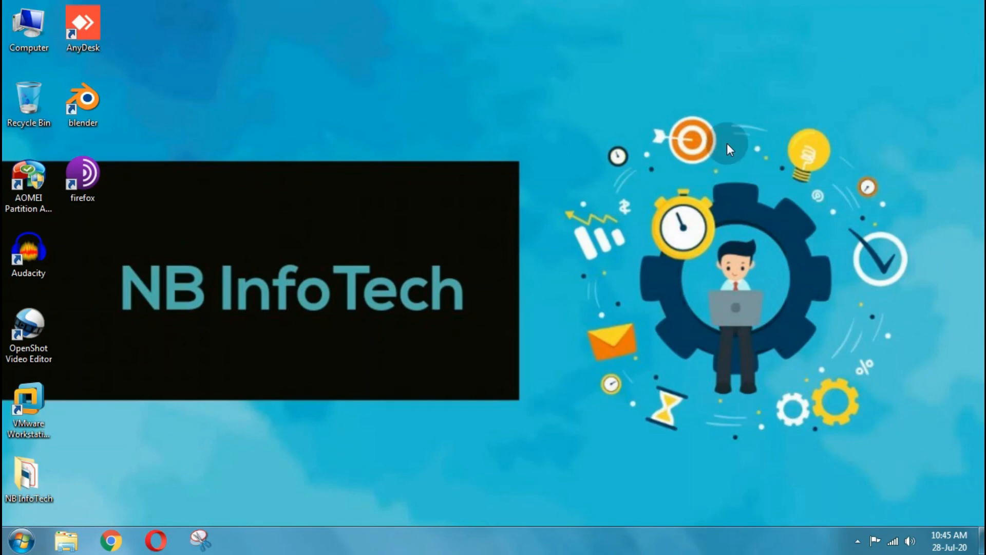
mouse_move(492, 324)
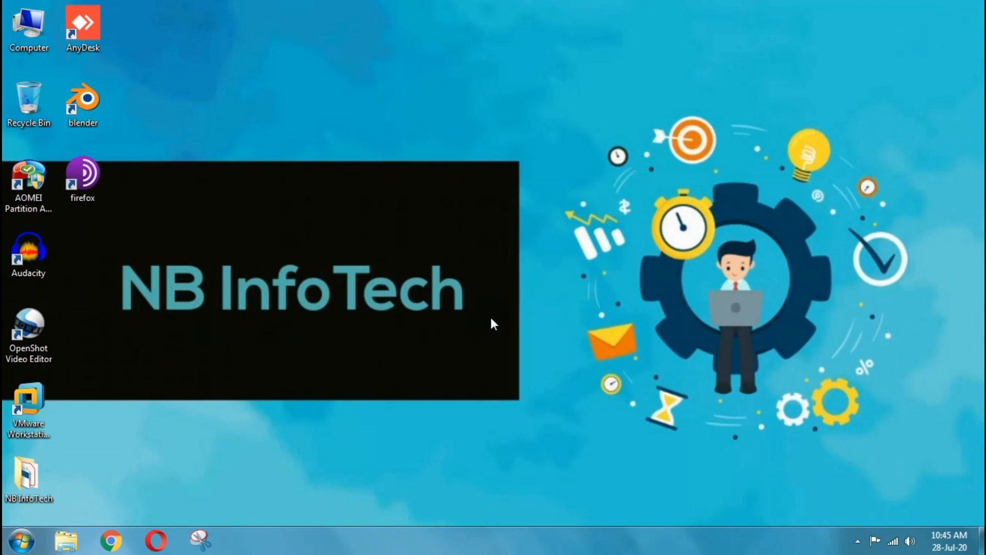
mouse_move(422, 375)
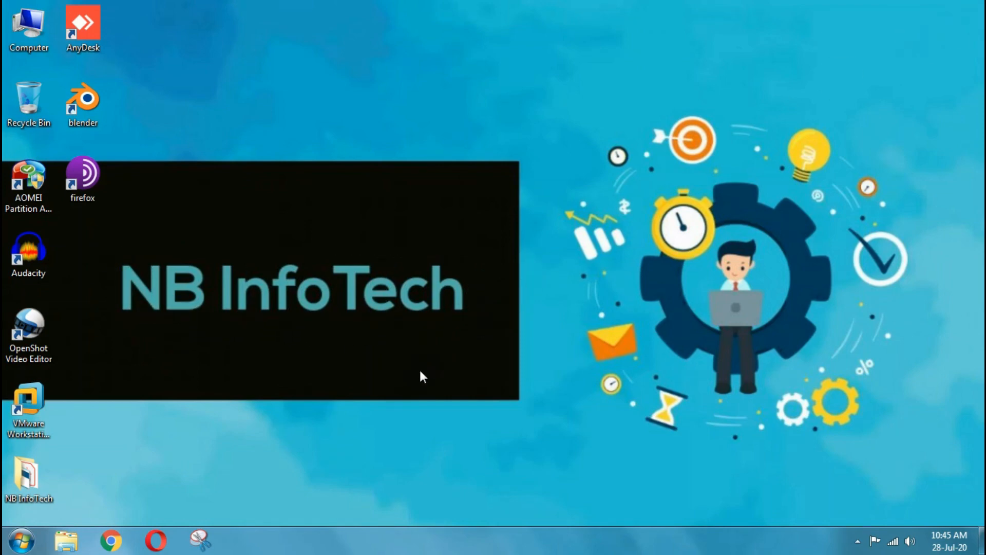